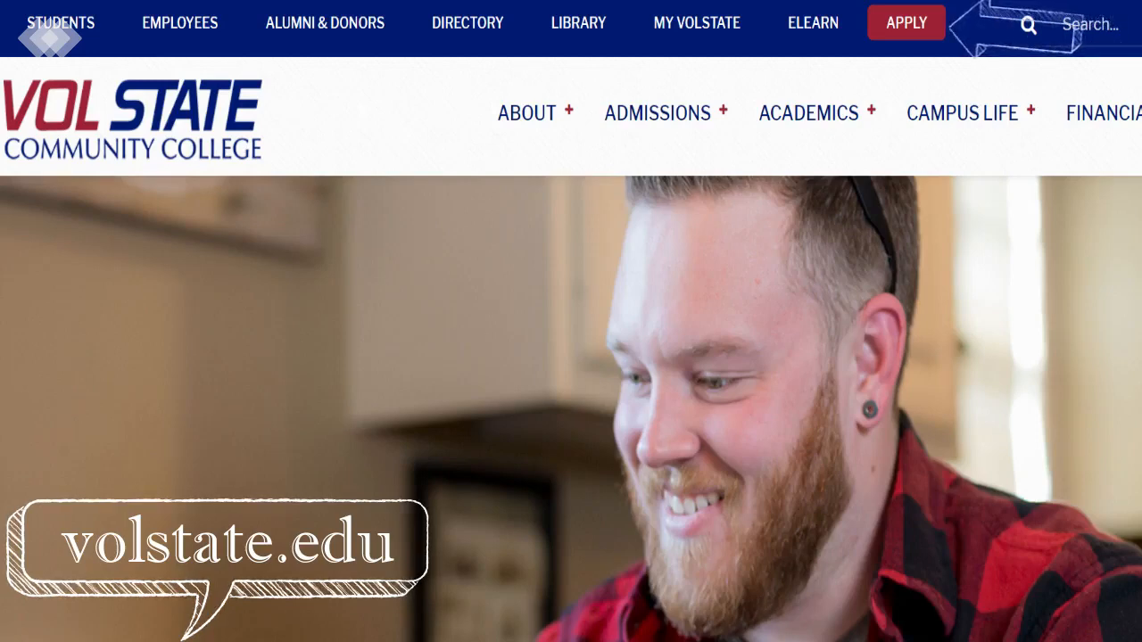
- Create login ID 'Pioneer1' with a matching PIN and log in
type("Pioneer1")
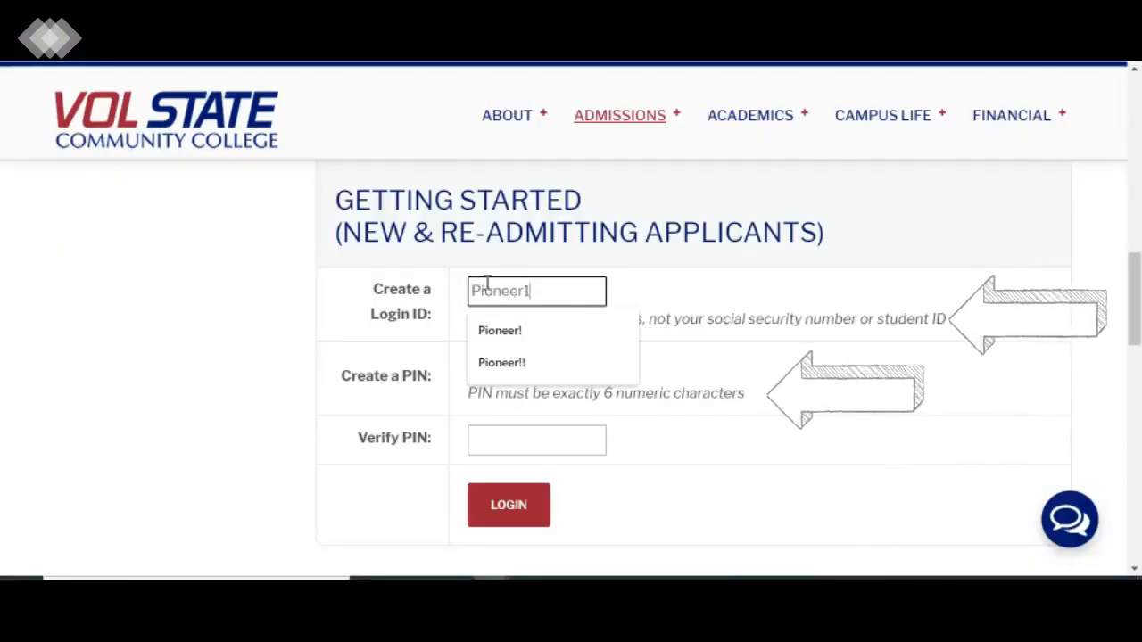
left_click(537, 365)
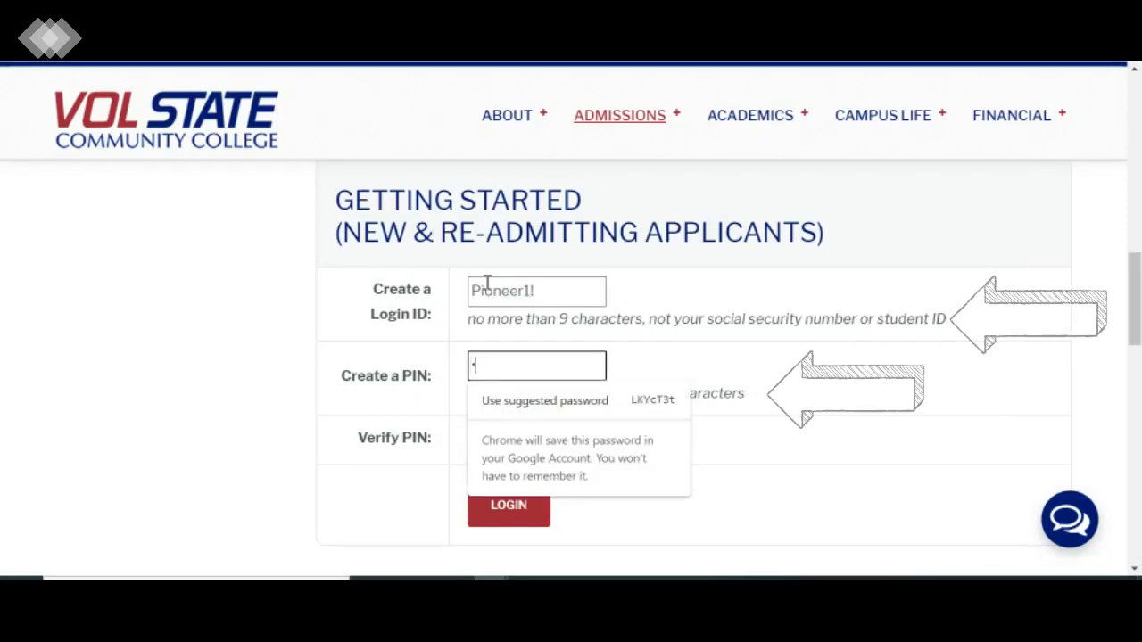
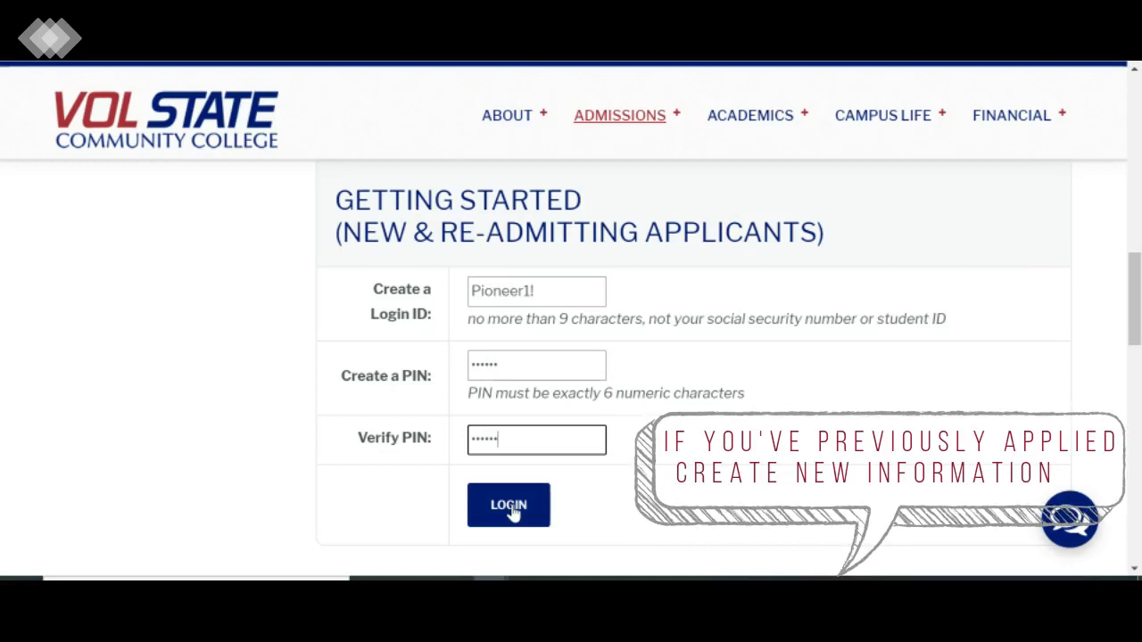
left_click(509, 505)
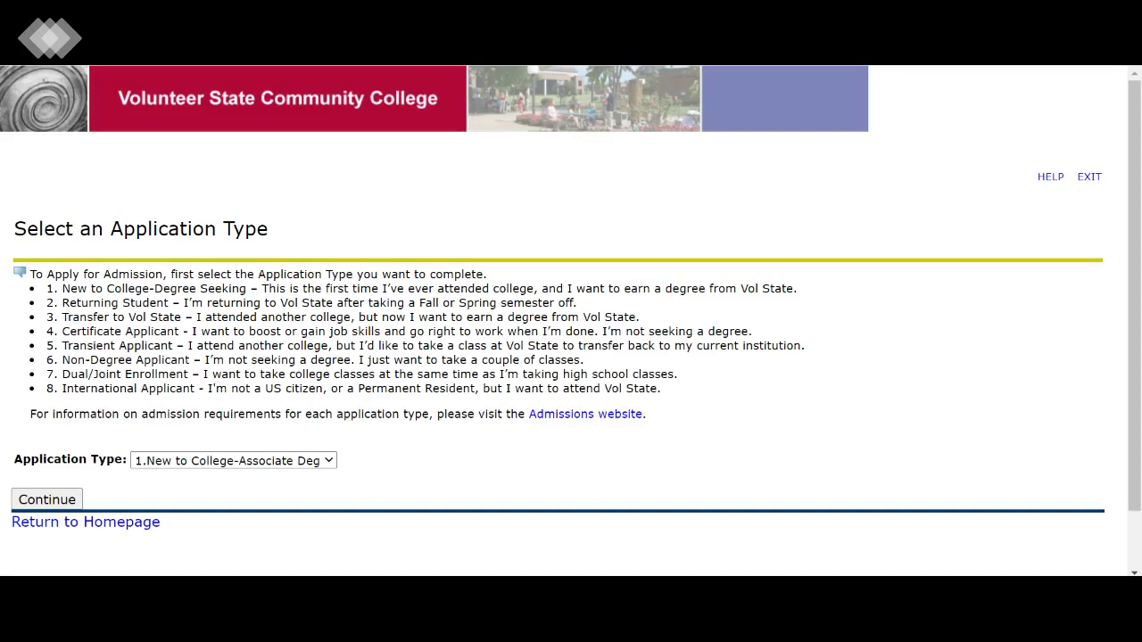
- Choose Fall Term 2020, enter the name Pioneer For Life, and start the application
left_click(45, 498)
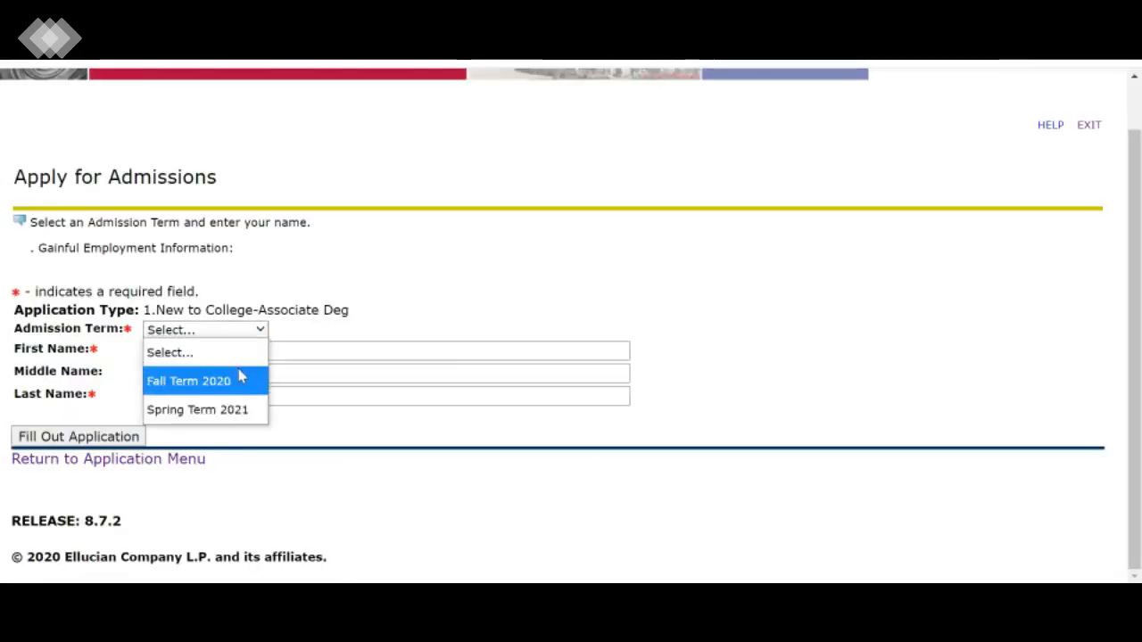
type("Pio")
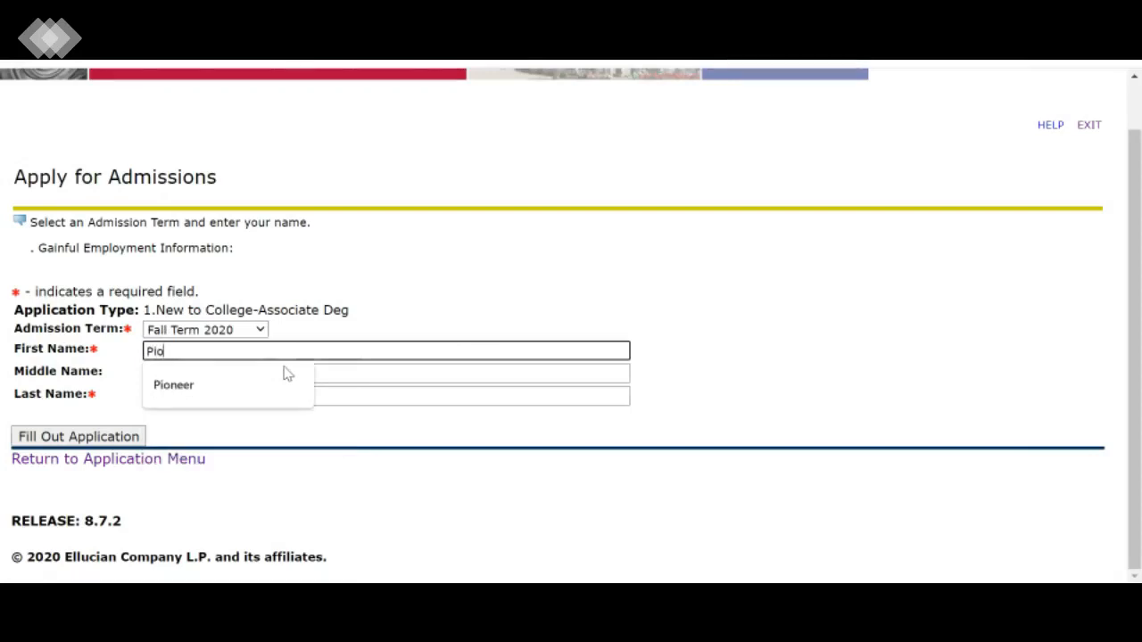
type("For")
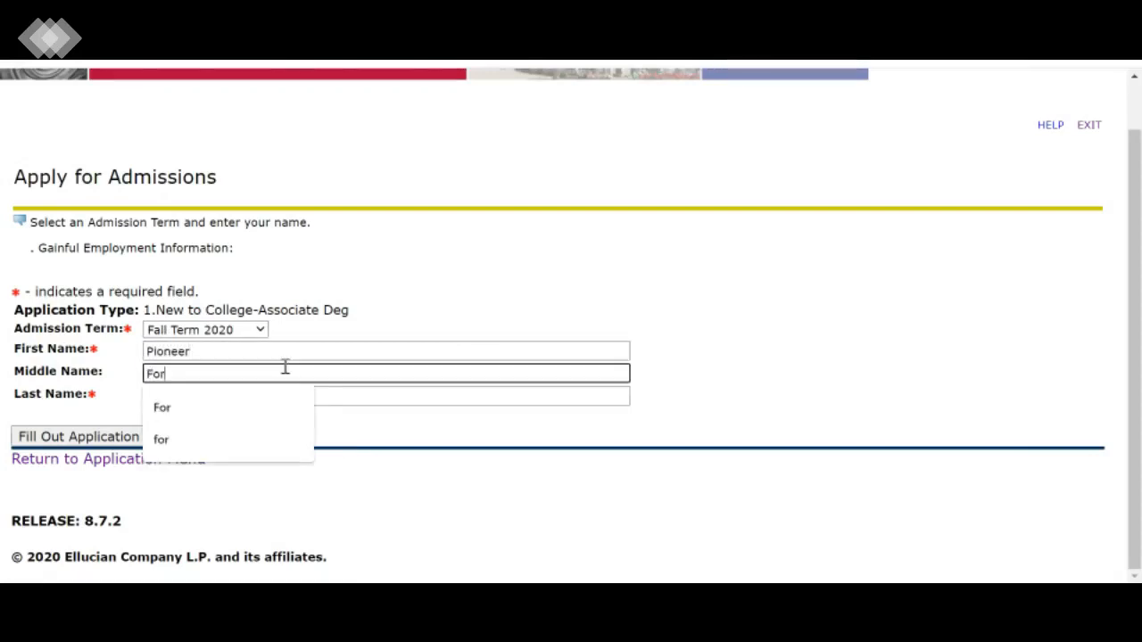
type("Life")
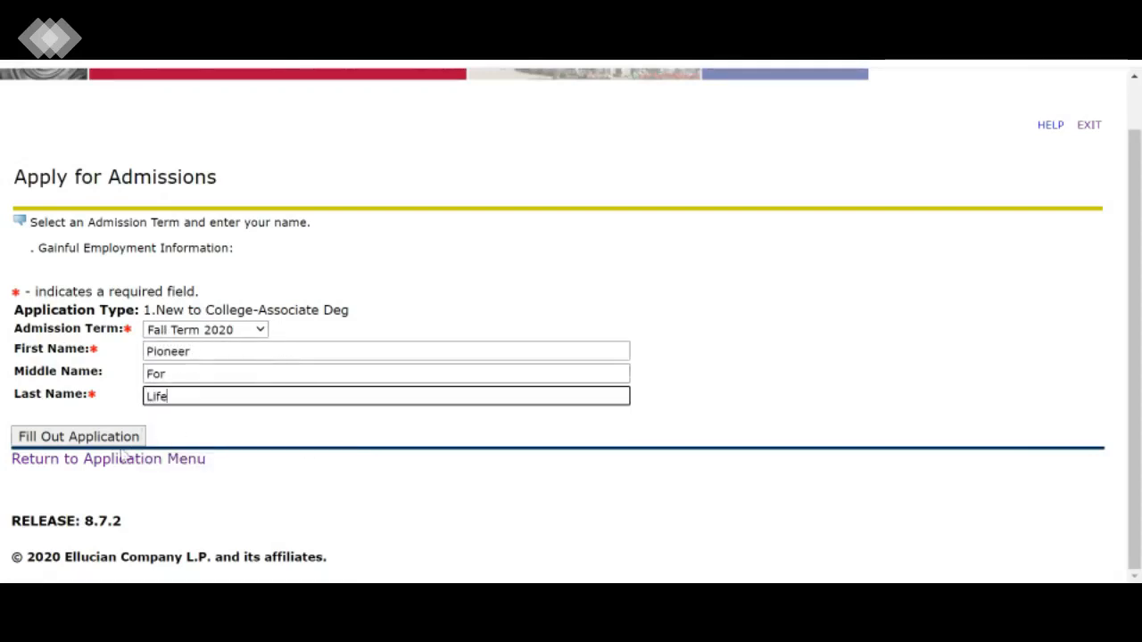
left_click(77, 437)
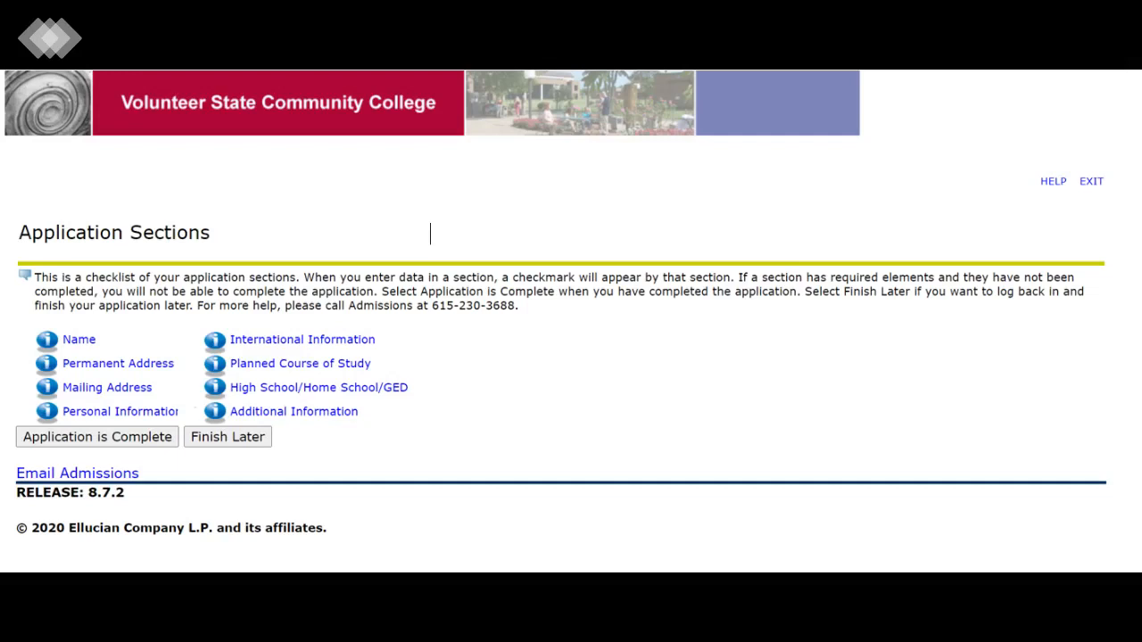
- In the Name section, answer No to Previously Attended and Previously Applied, then continue
left_click(78, 339)
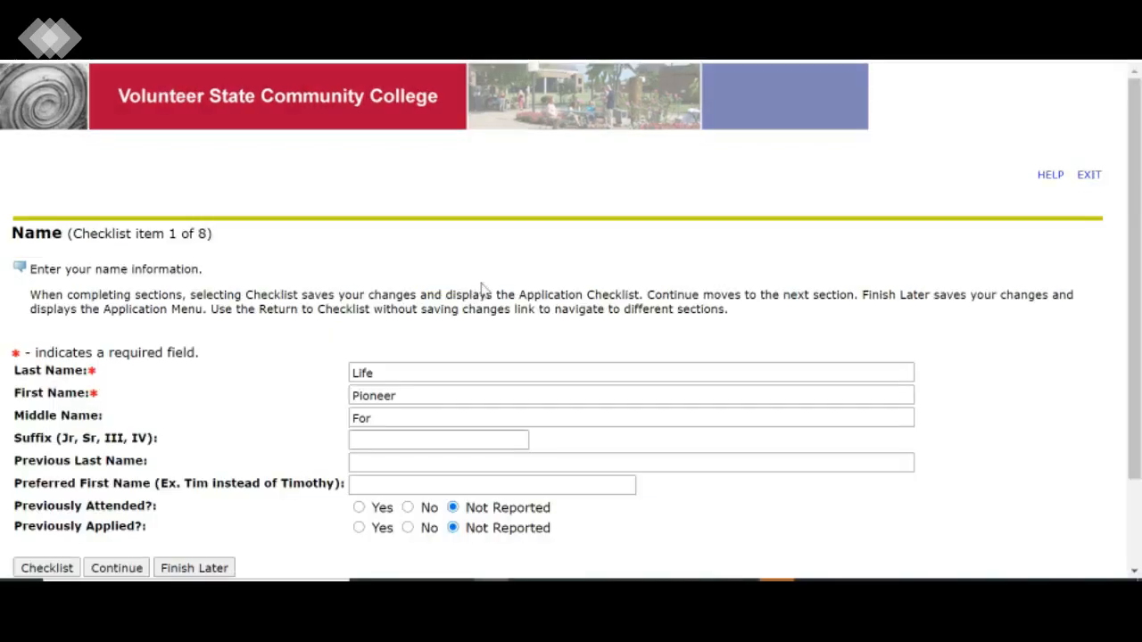
mouse_move(223, 464)
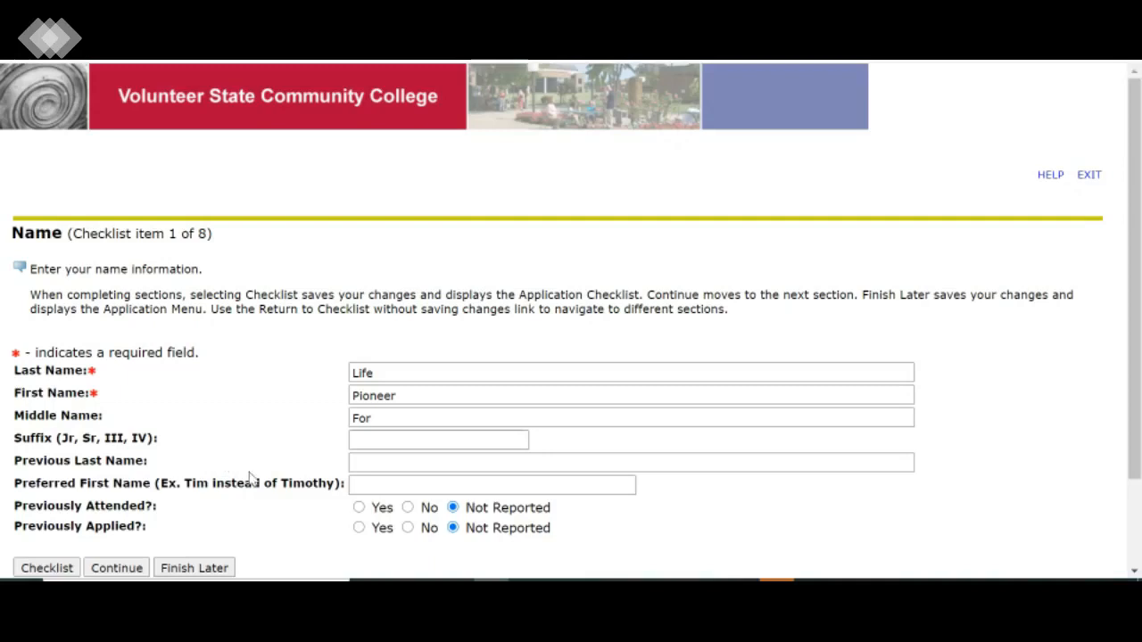
left_click(408, 507)
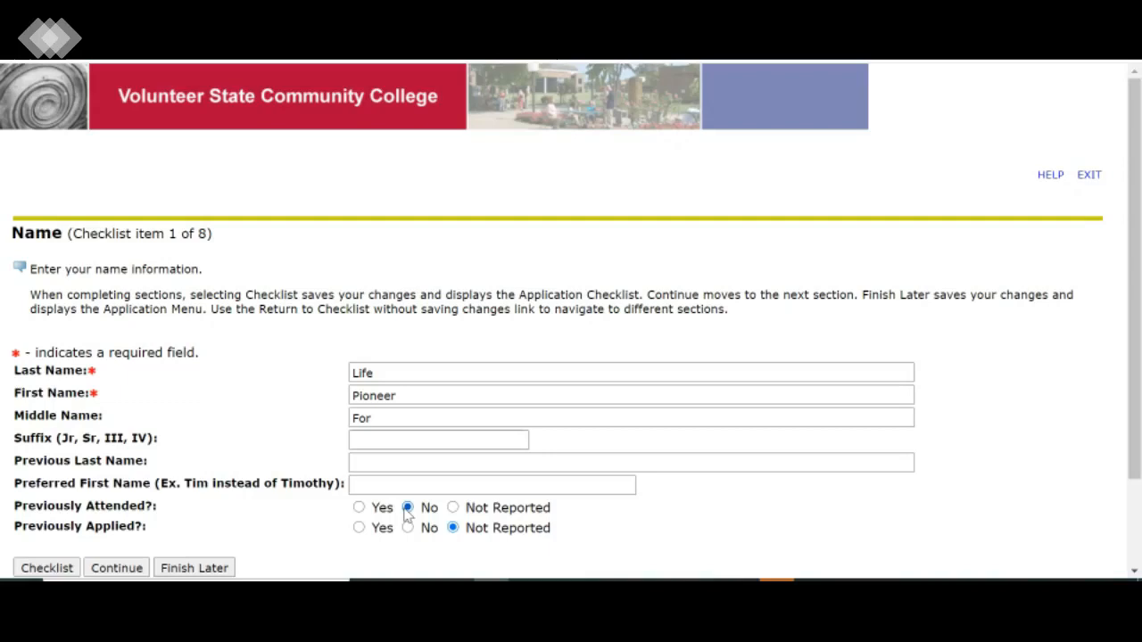
left_click(408, 527)
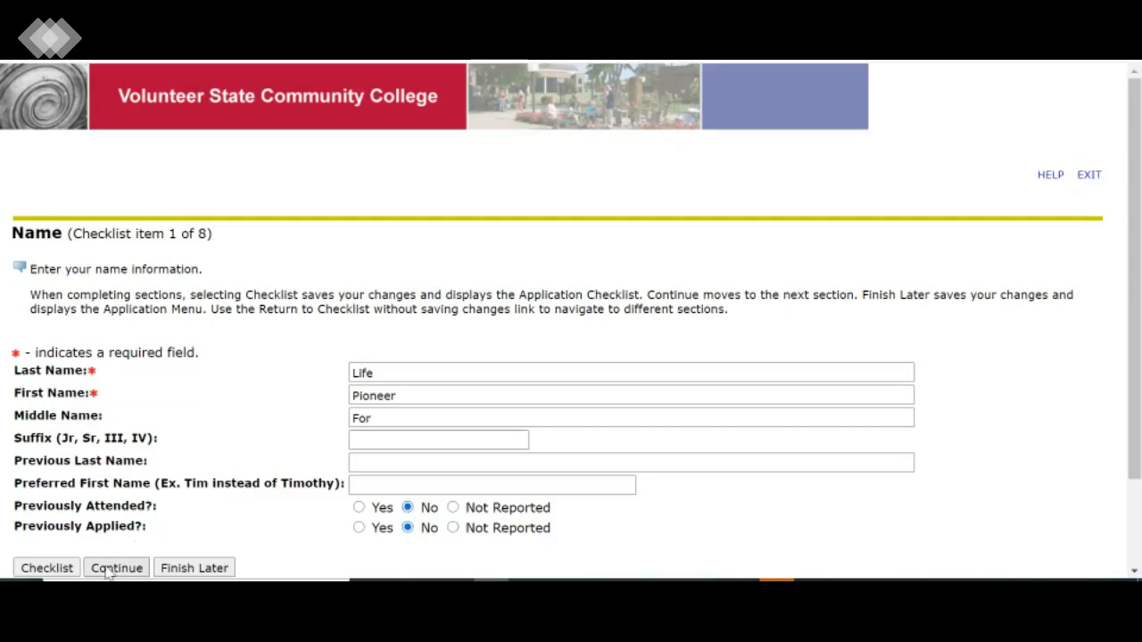
left_click(116, 568)
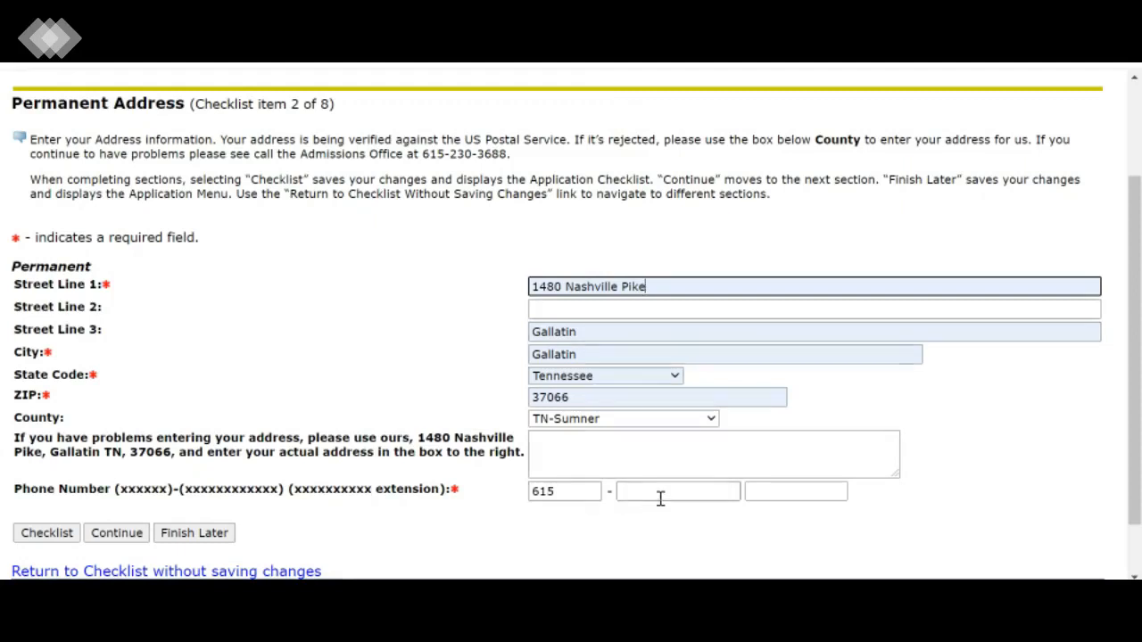
- Enter the 615 permanent phone number using the suggested completion
left_click(677, 491)
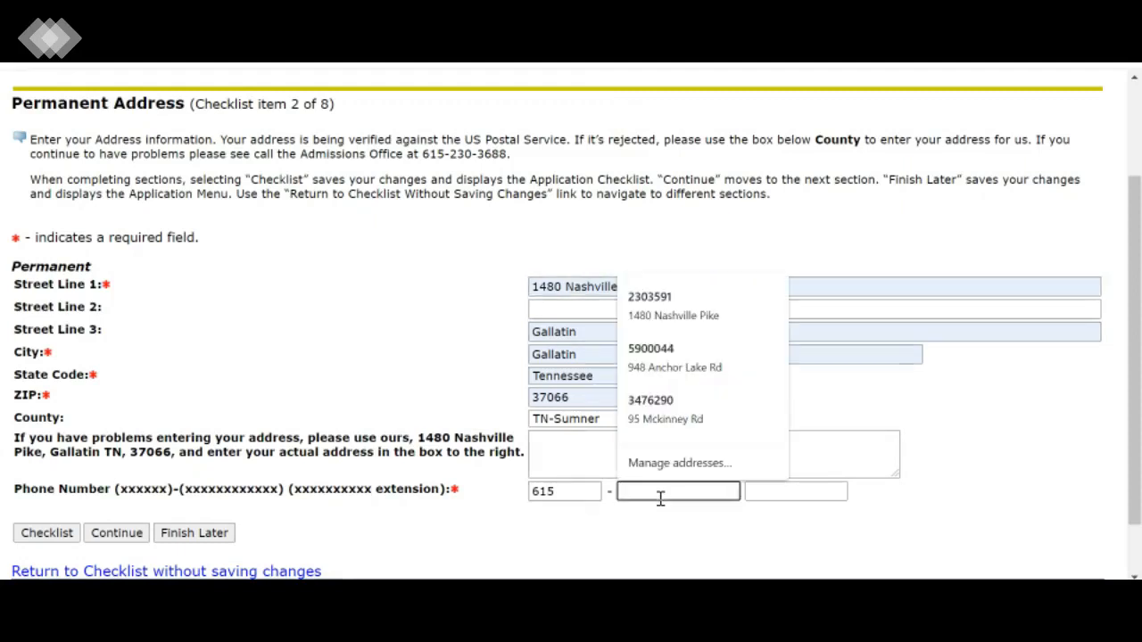
type("45286")
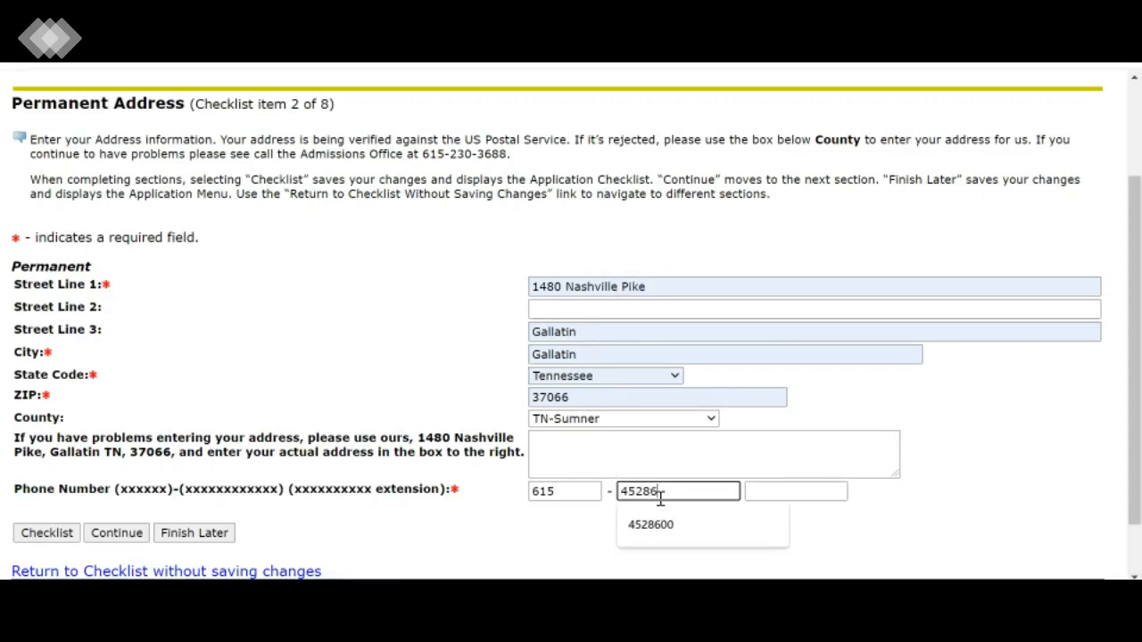
left_click(651, 525)
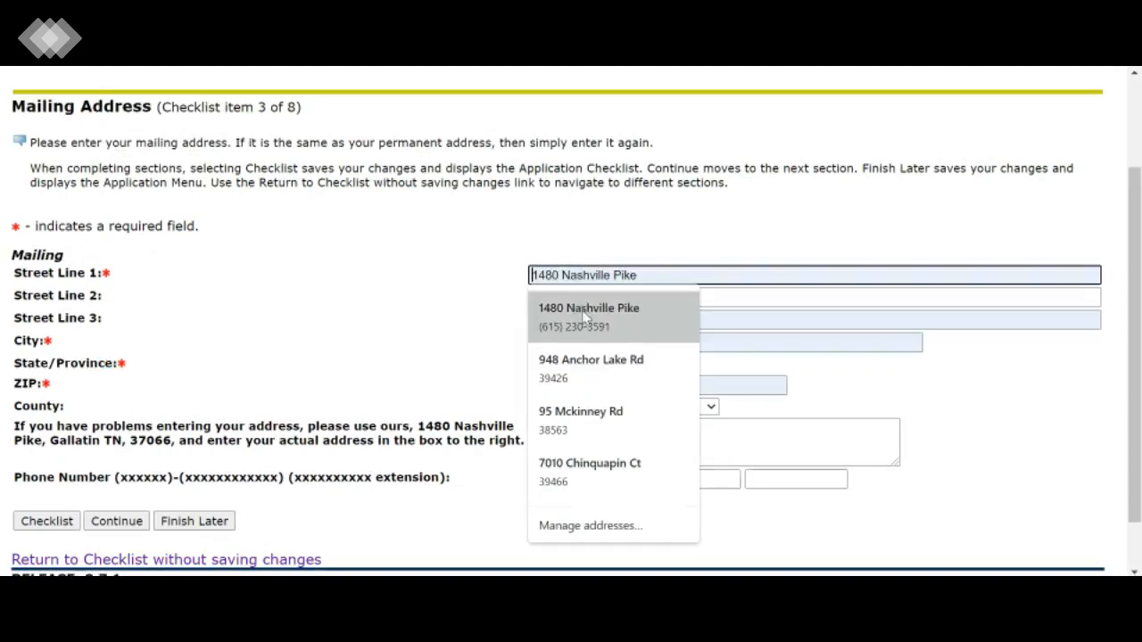
- Autofill the mailing address from the saved permanent address, add the phone, and continue
left_click(588, 316)
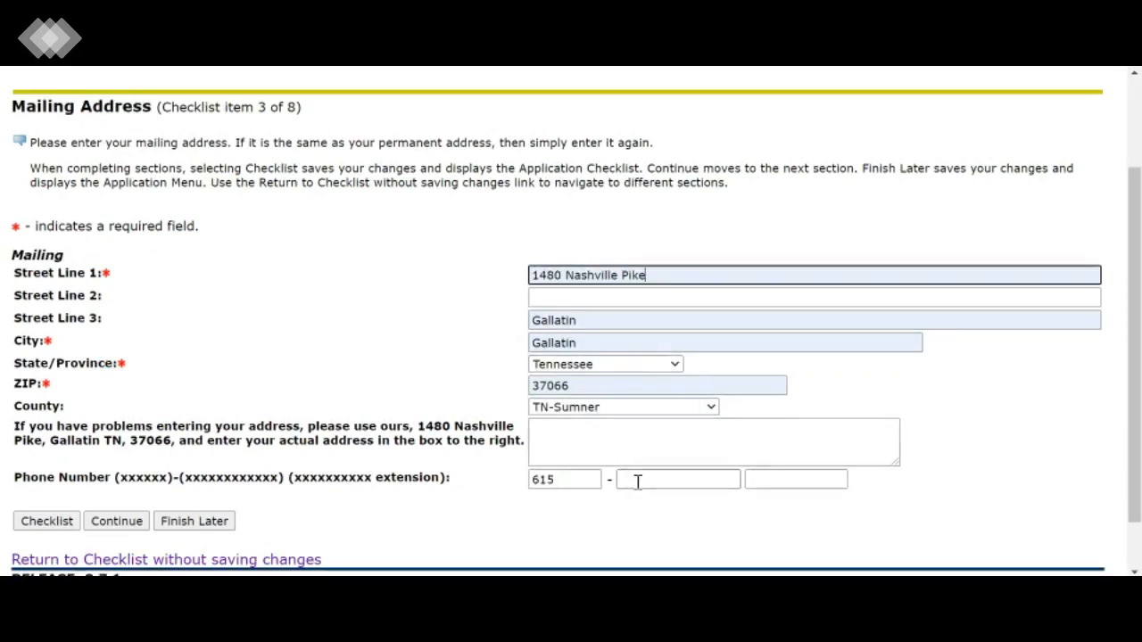
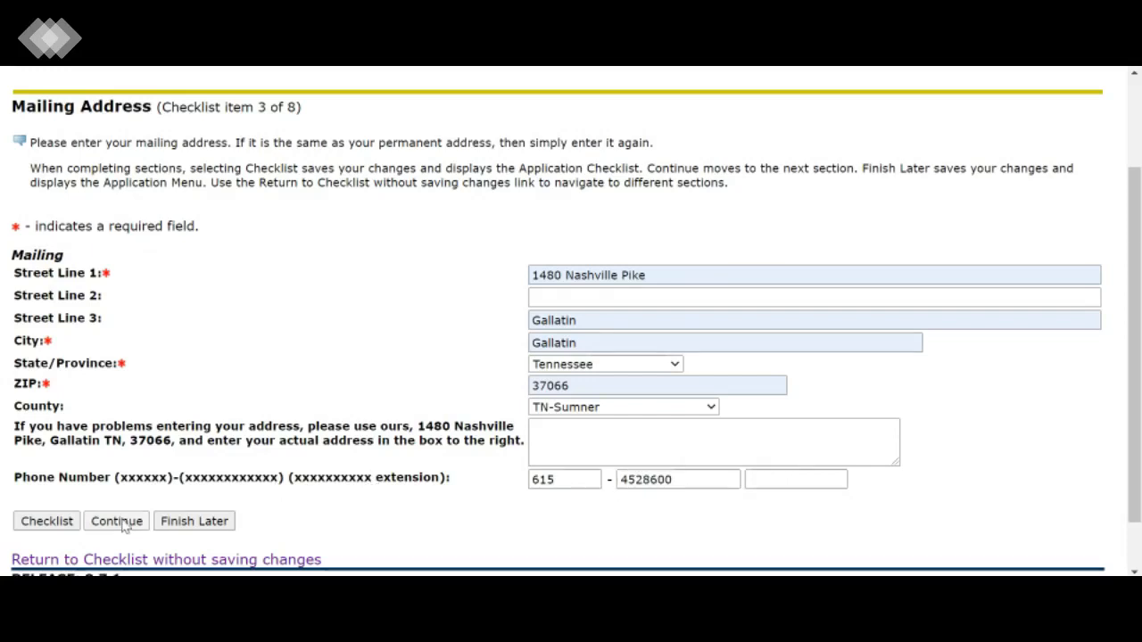
left_click(116, 520)
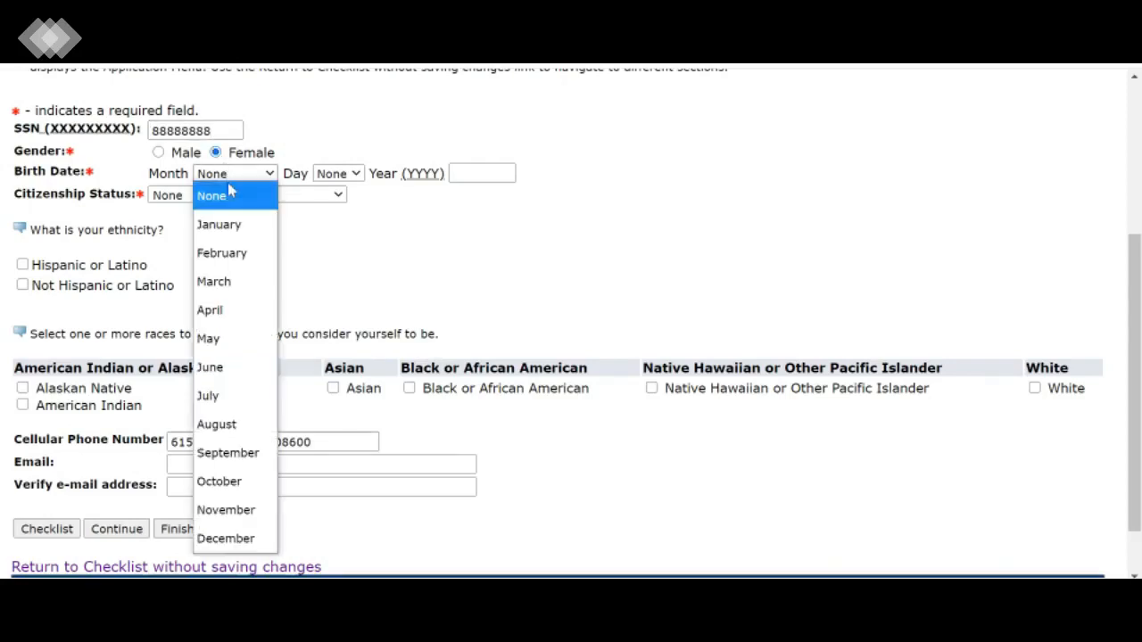
- Set birth month January, US Citizen status, enter the admissions email, and continue
left_click(219, 224)
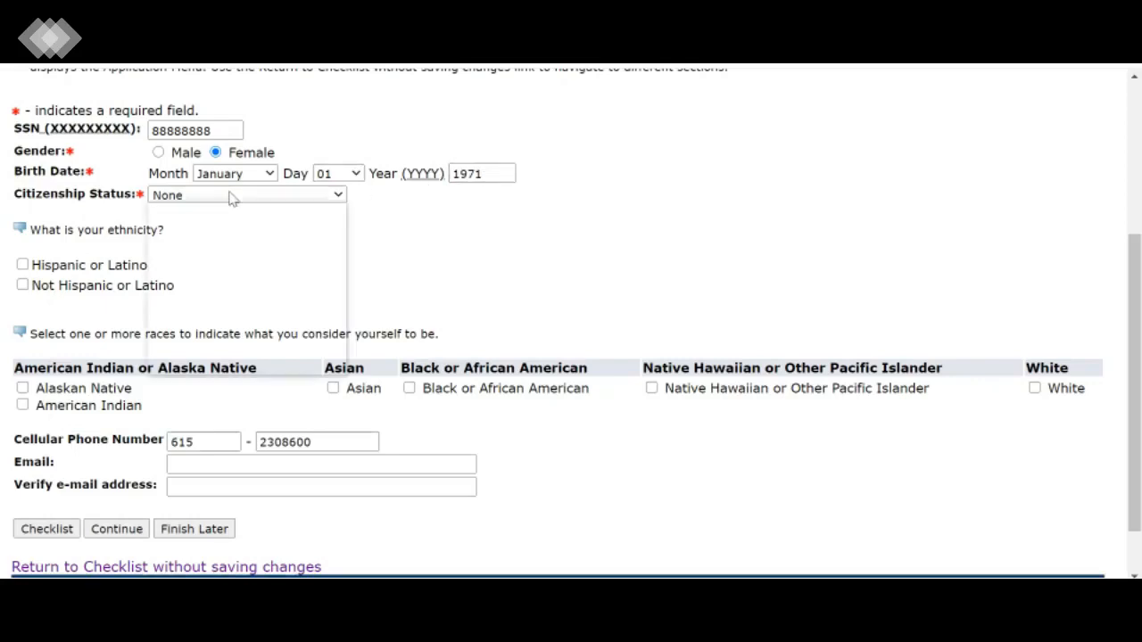
left_click(245, 194)
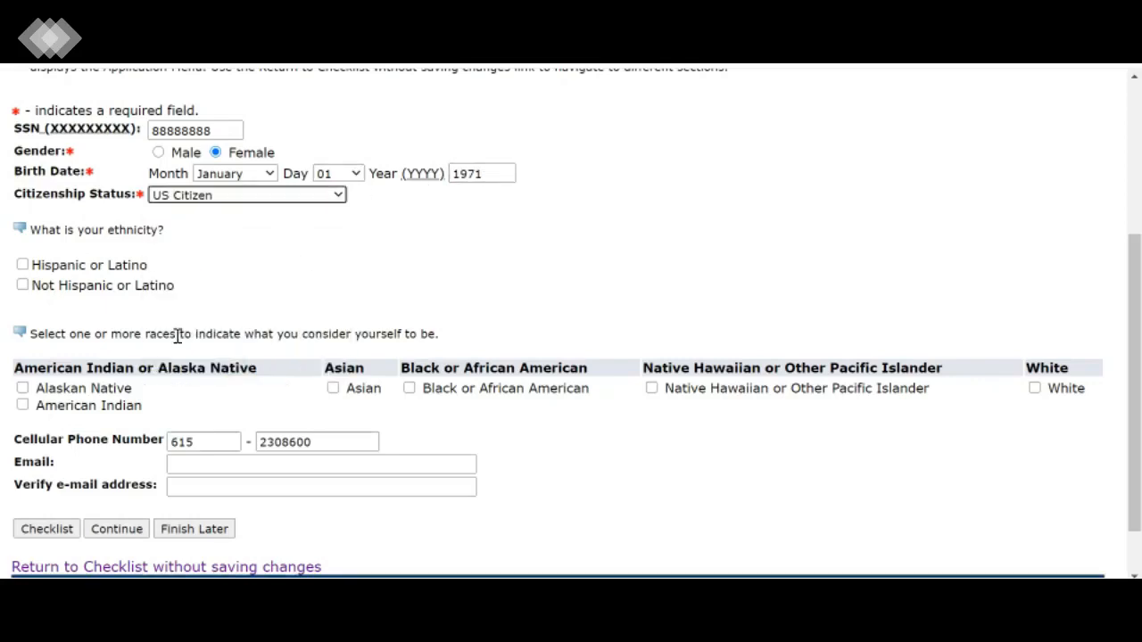
left_click(22, 285)
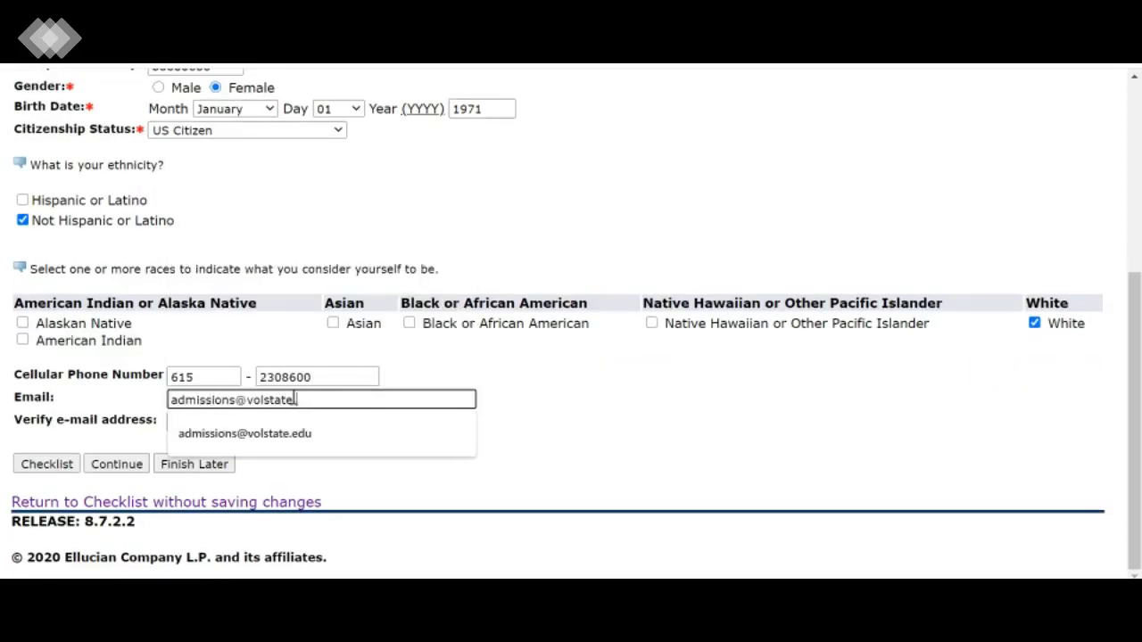
type("admissions!@")
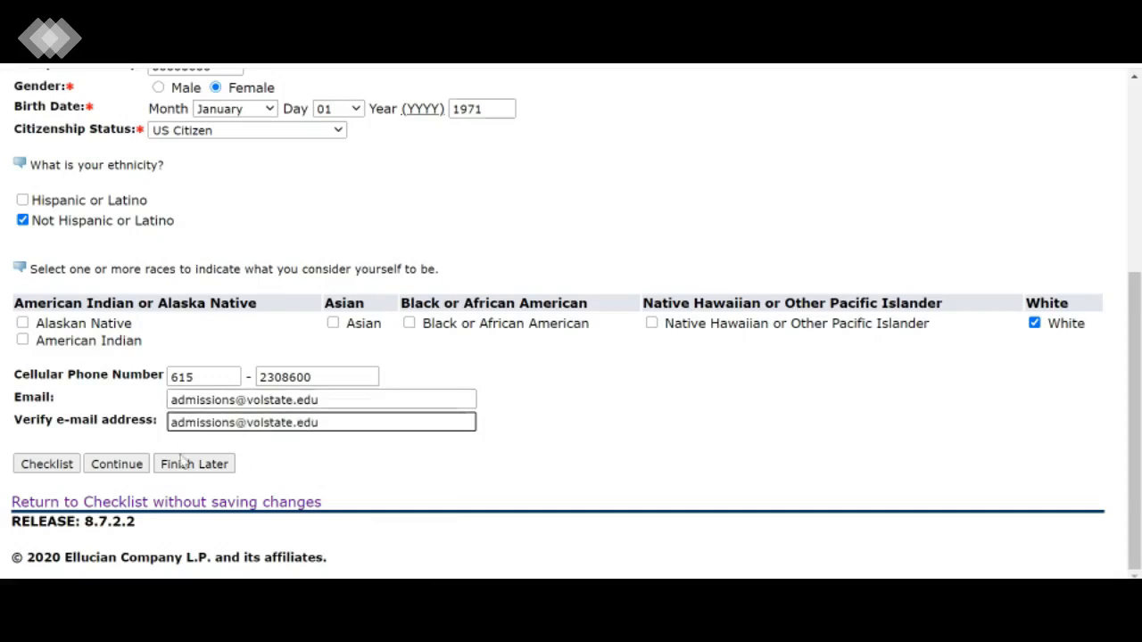
left_click(116, 463)
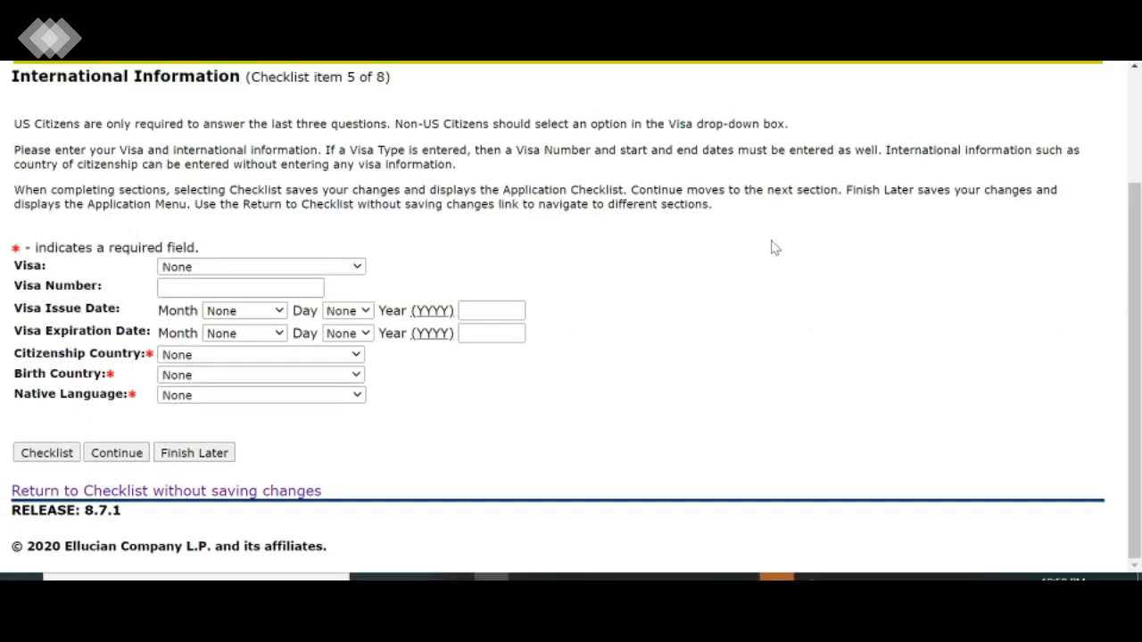
mouse_move(482, 234)
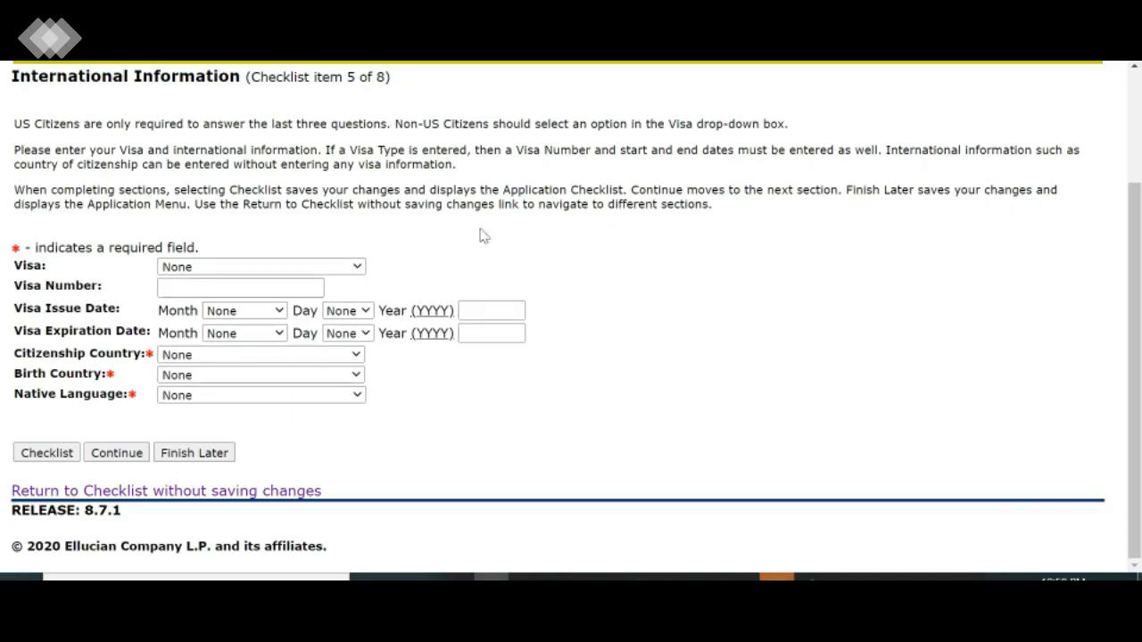
- Set visa None, citizenship and birth country United States, native language English
left_click(261, 266)
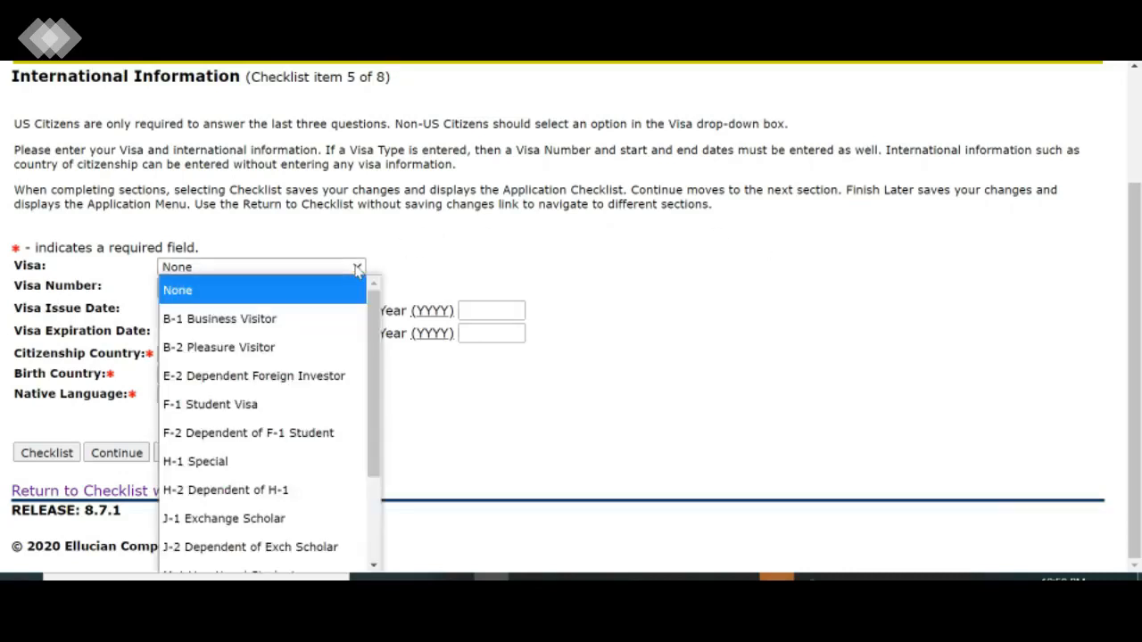
scroll("down", 3)
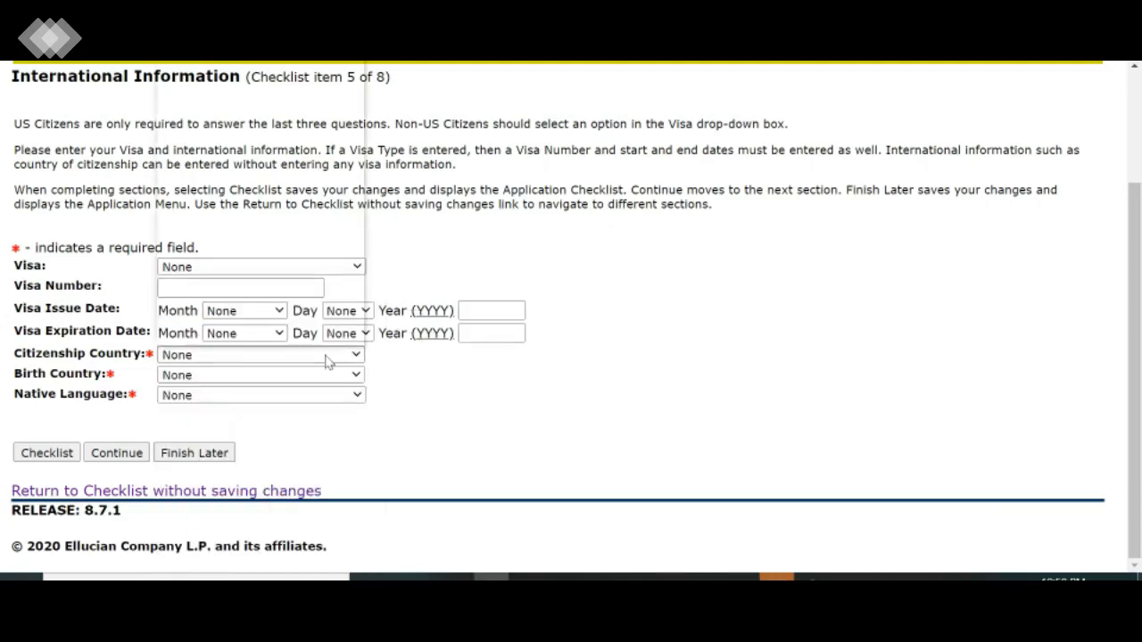
left_click(260, 354)
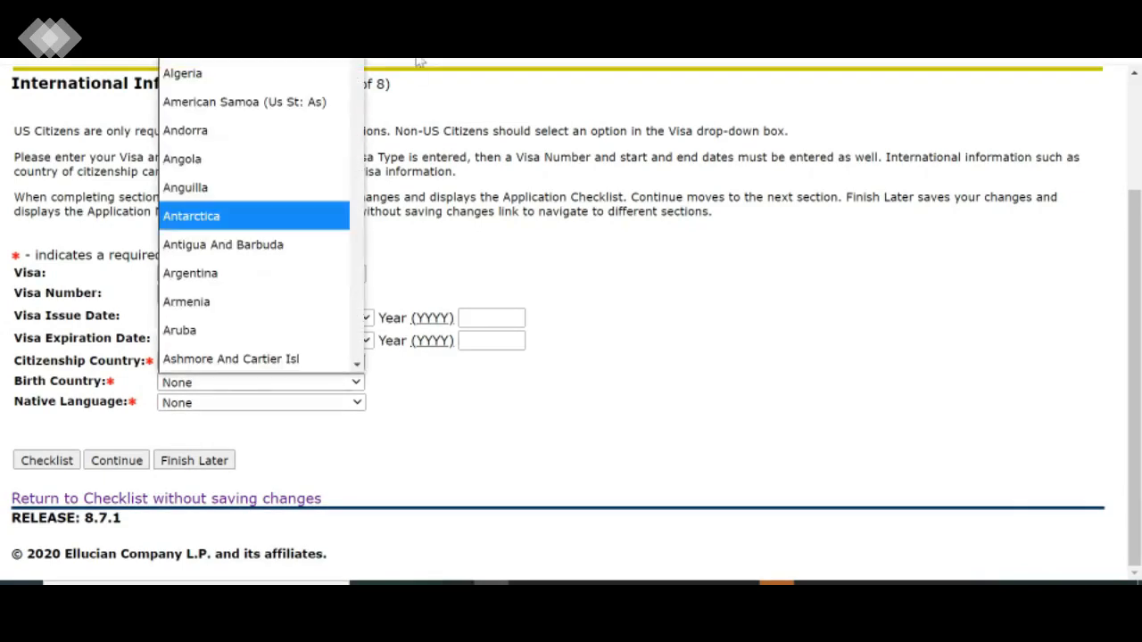
scroll("down", 3)
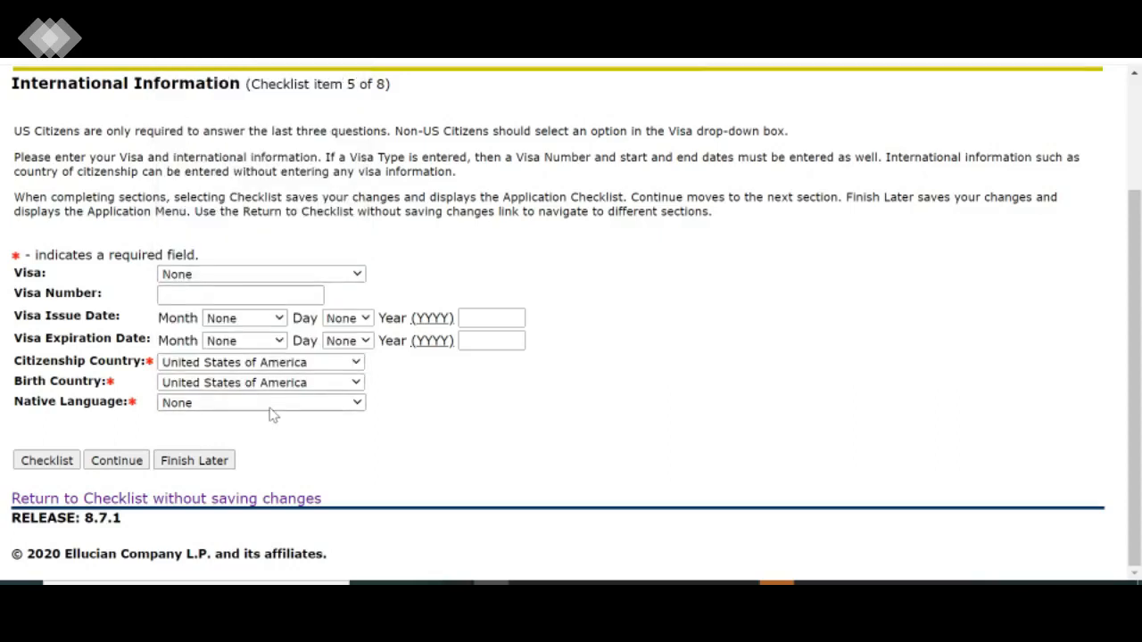
left_click(260, 402)
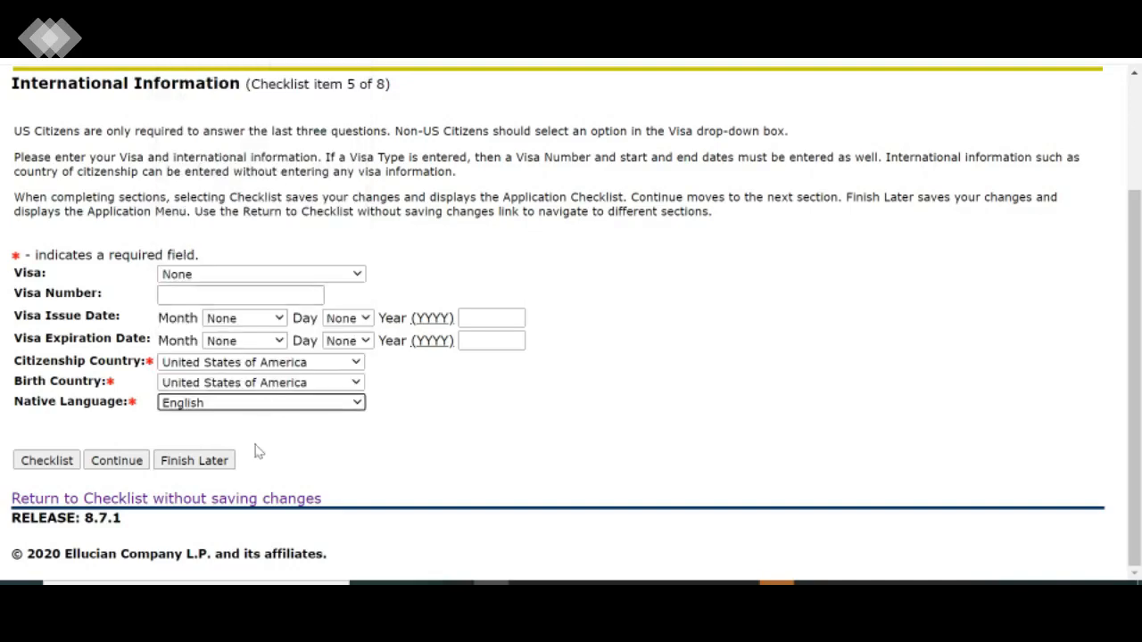
left_click(115, 460)
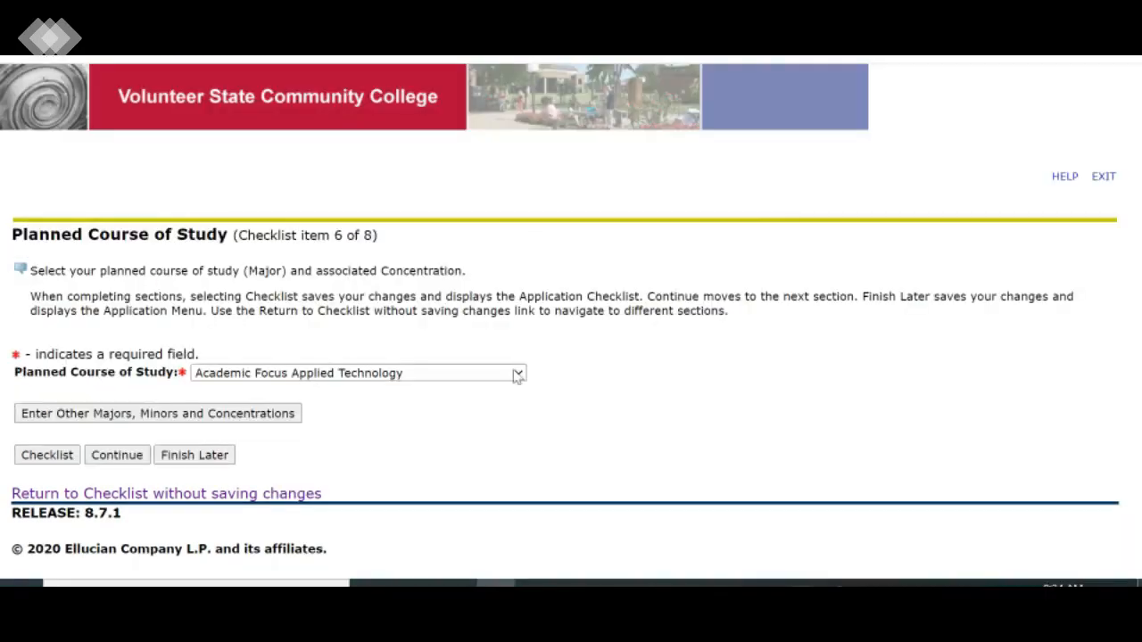
- Choose the Civil Engineering AS TTP major with the Civil Engineering TTP AS concentration
left_click(518, 373)
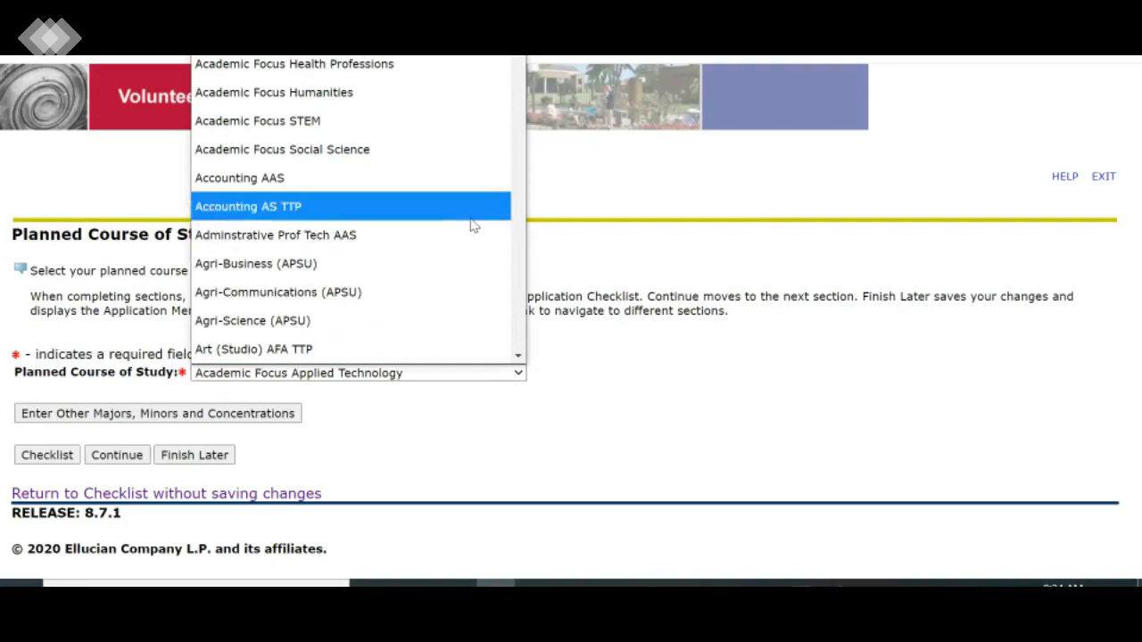
scroll("down", 3)
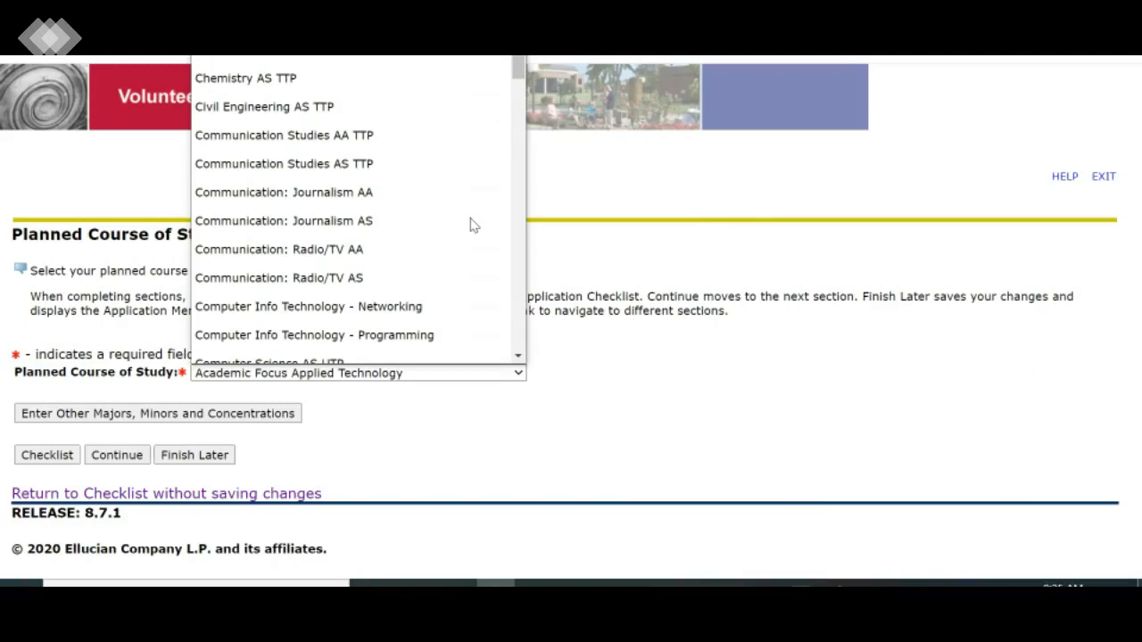
left_click(264, 106)
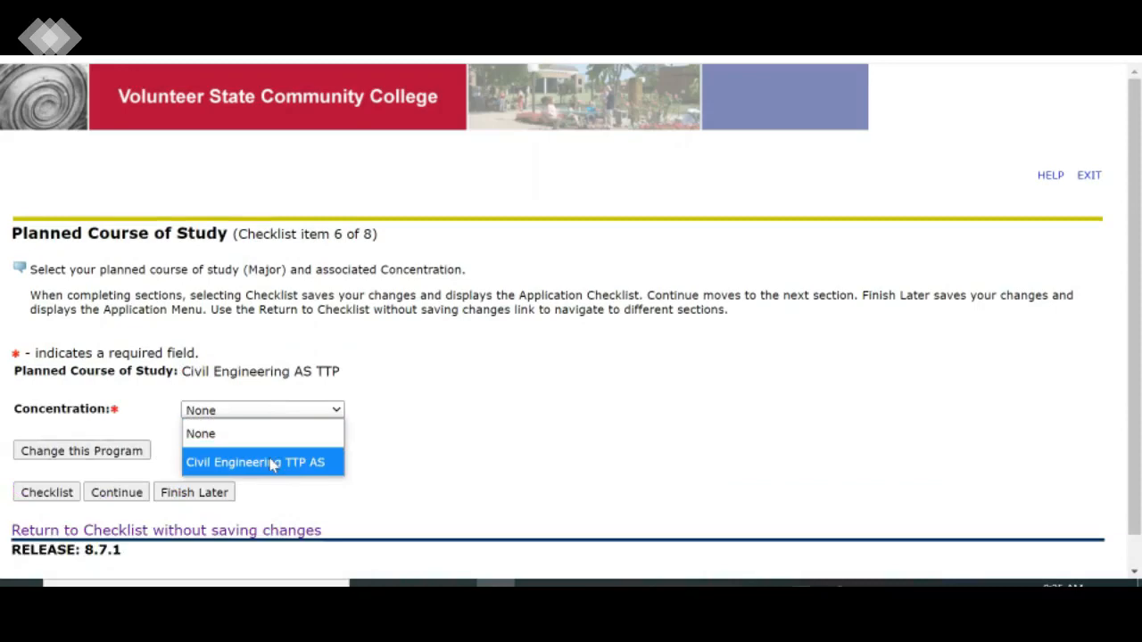
left_click(255, 462)
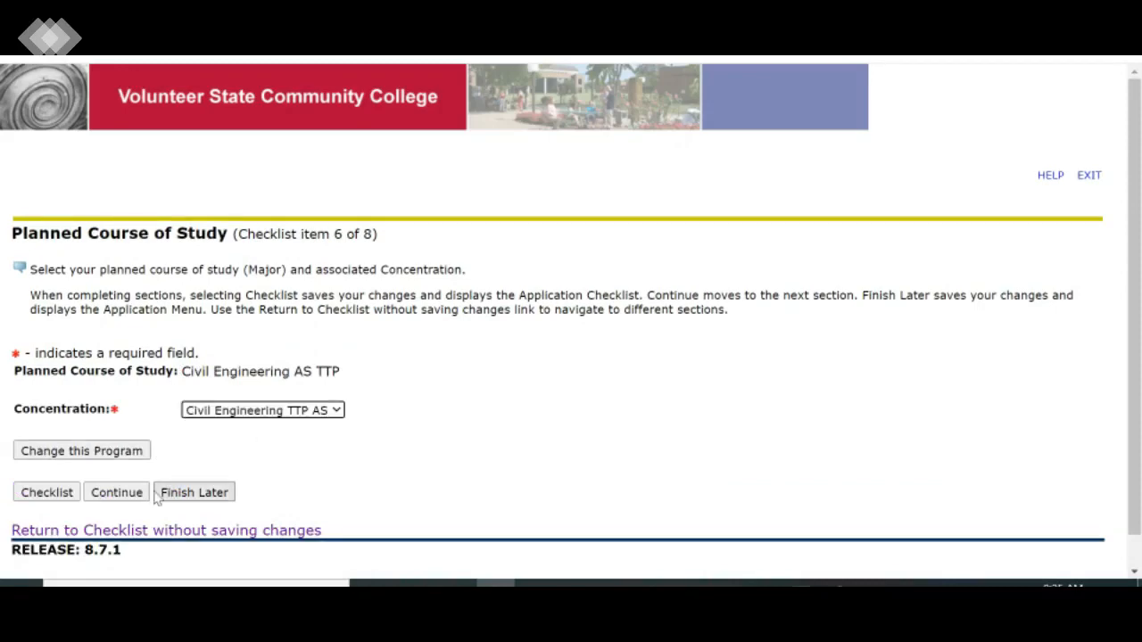
left_click(116, 492)
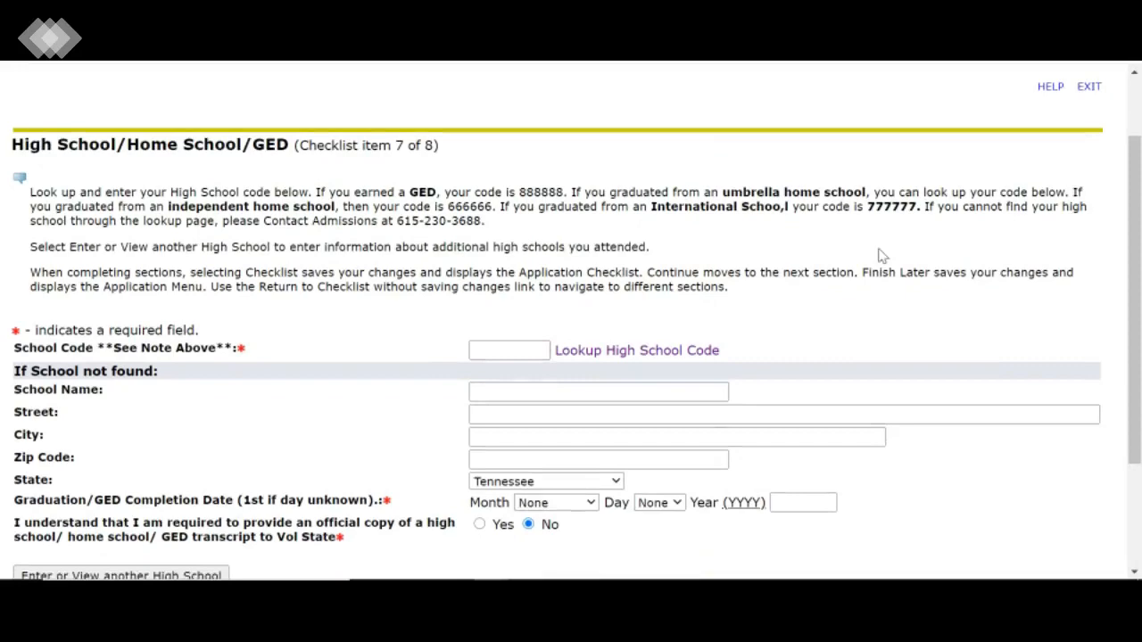
- Look up Mount Juliet High School (code 431600), Tennessee, and copy its details into the form
scroll("down", 3)
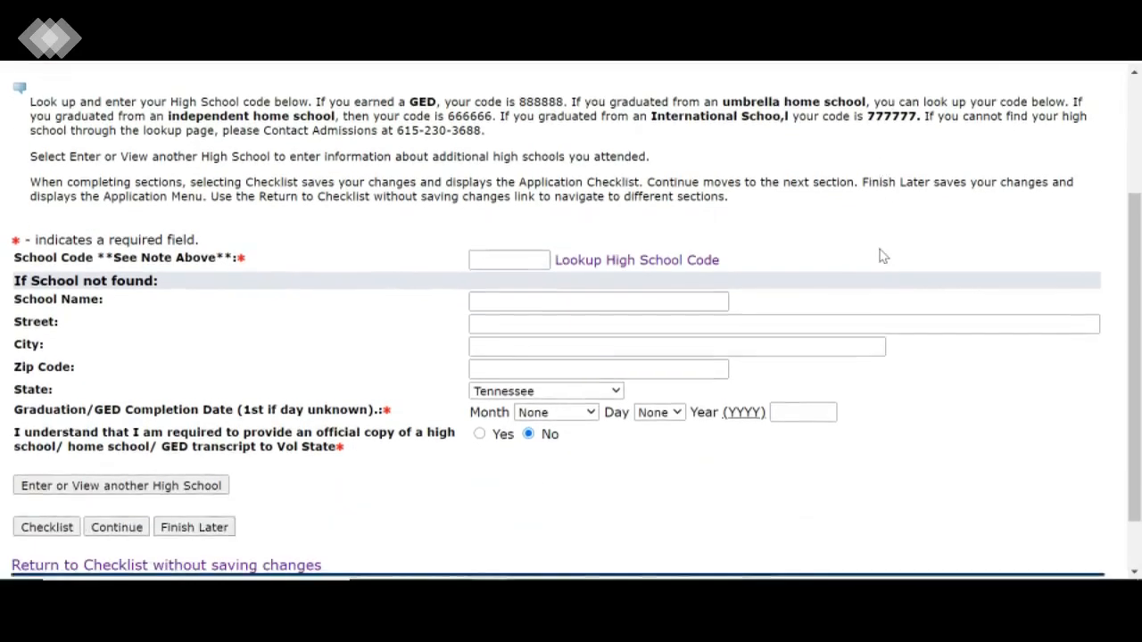
scroll("down", 3)
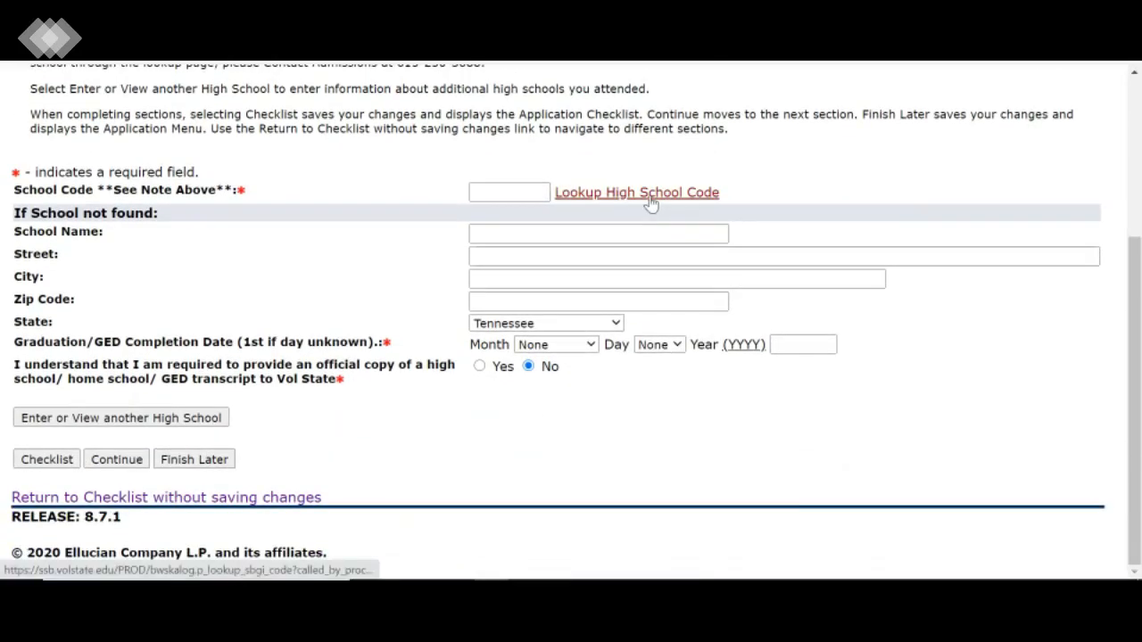
left_click(636, 192)
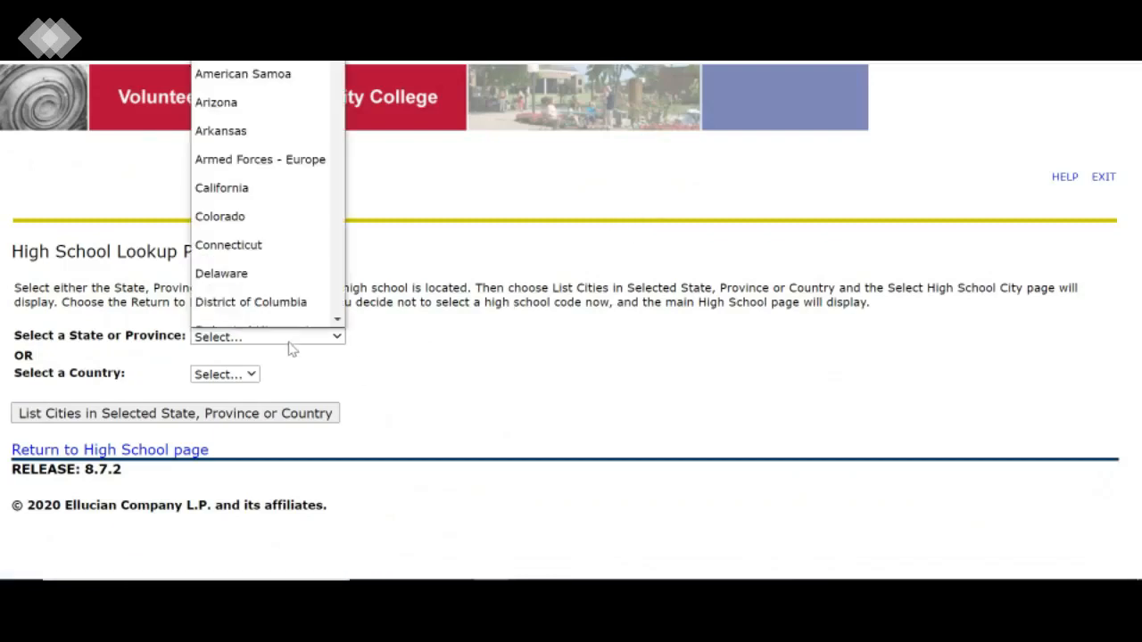
left_click(267, 336)
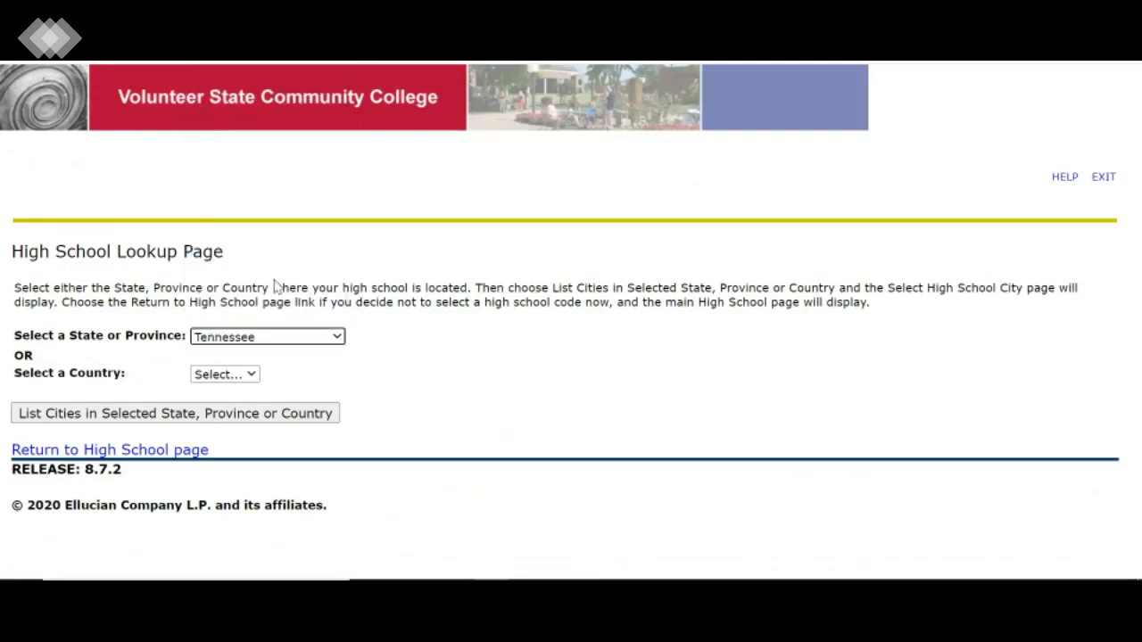
left_click(175, 413)
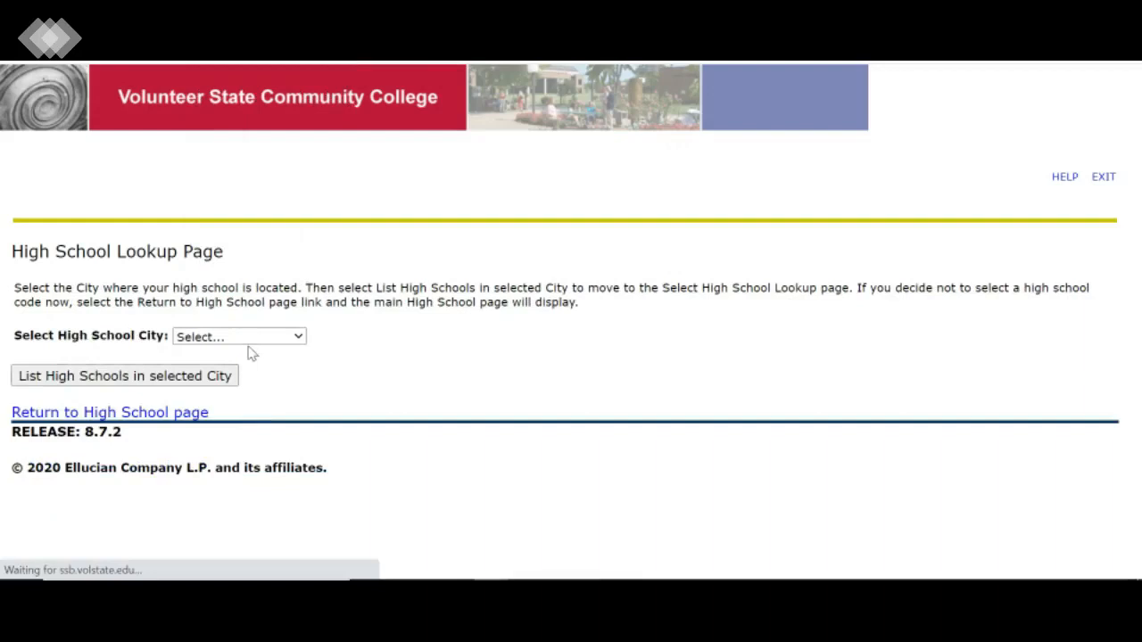
left_click(239, 336)
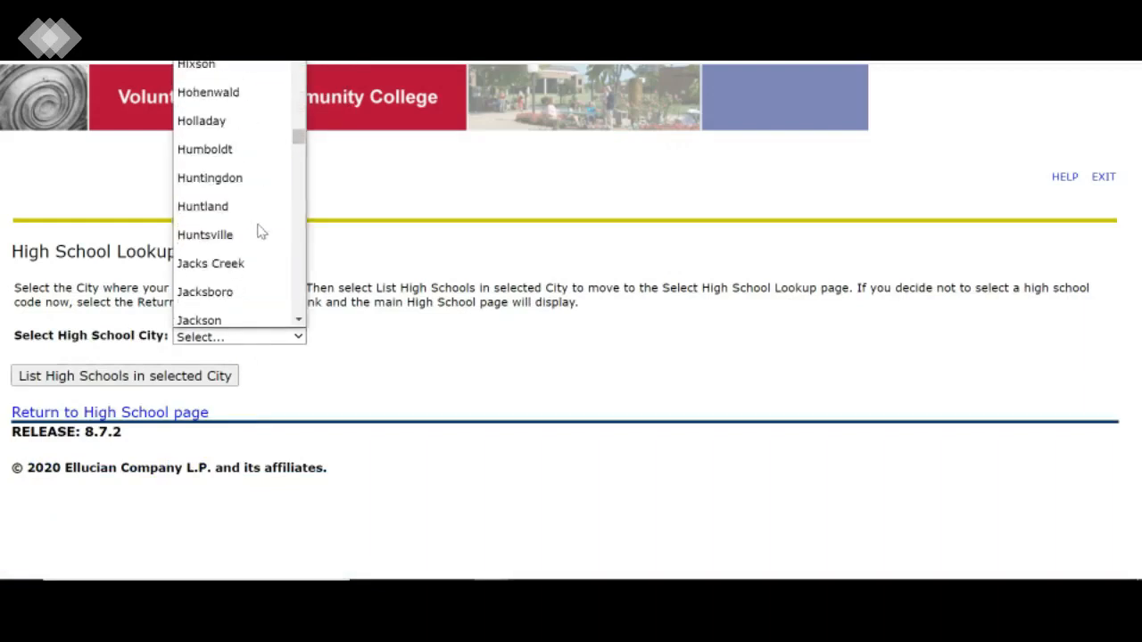
scroll("down", 3)
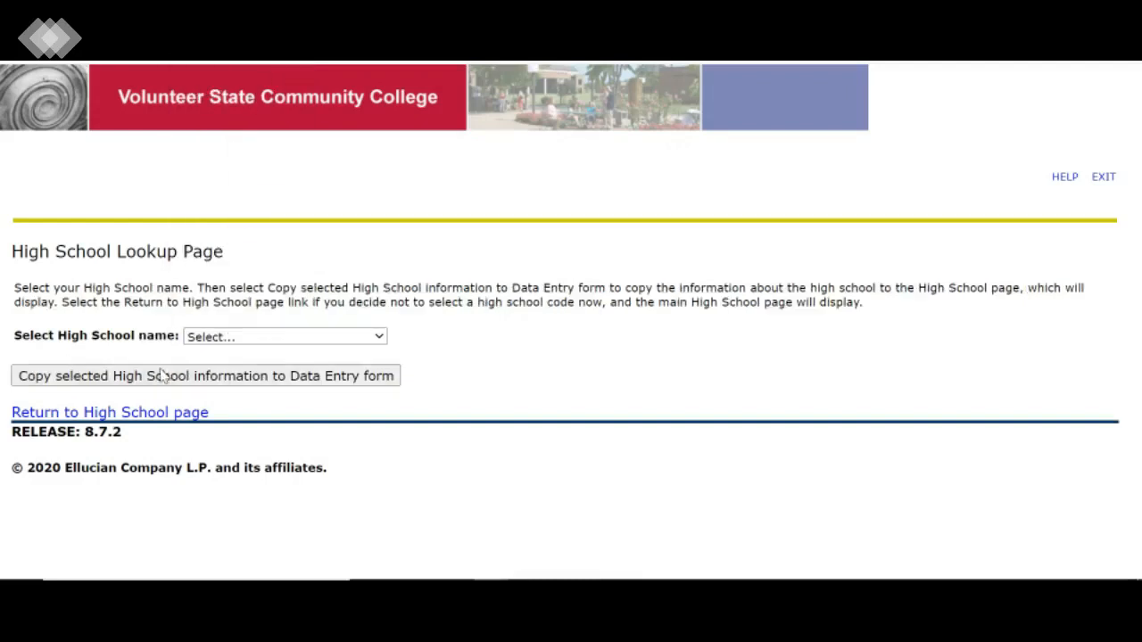
left_click(283, 337)
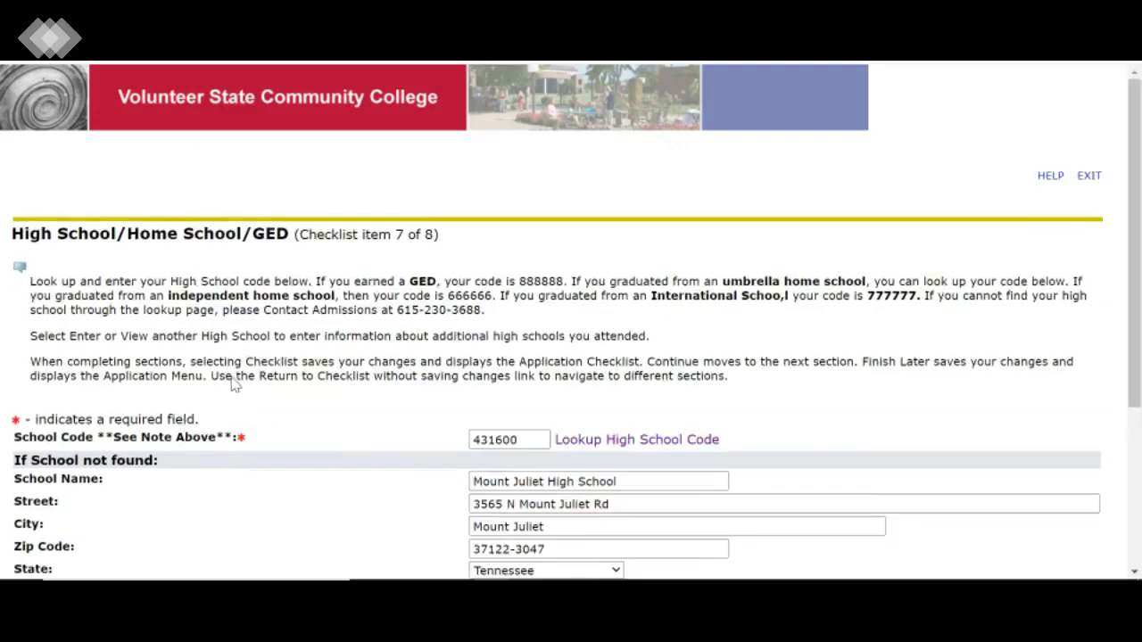
- Save the high school details with the May 10, 2021 graduation and continue
scroll("down", 3)
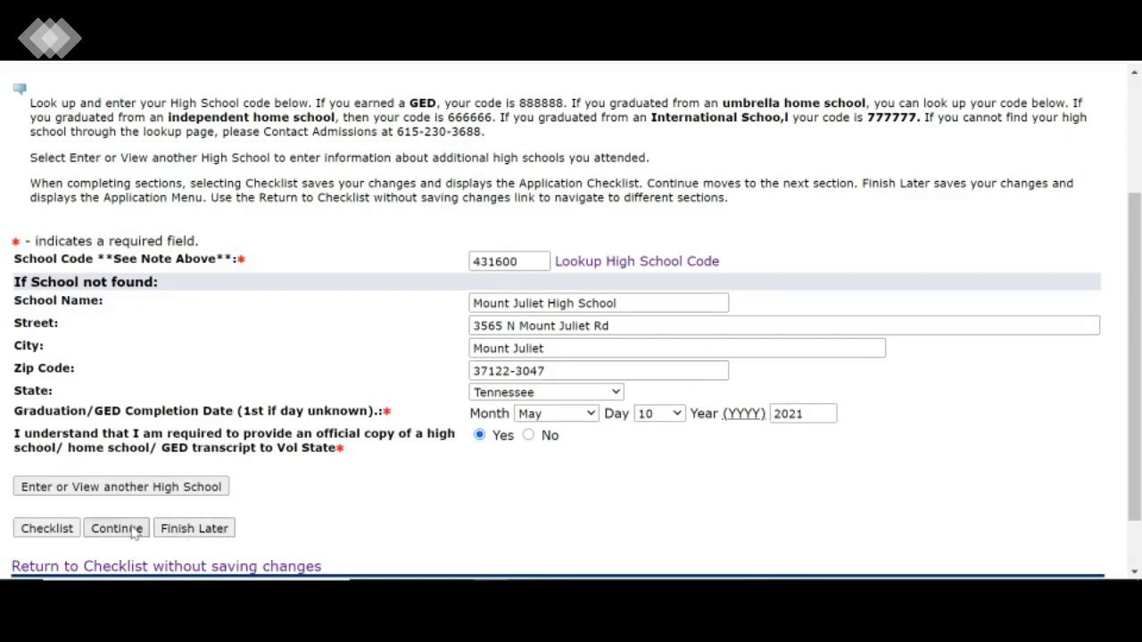
left_click(115, 528)
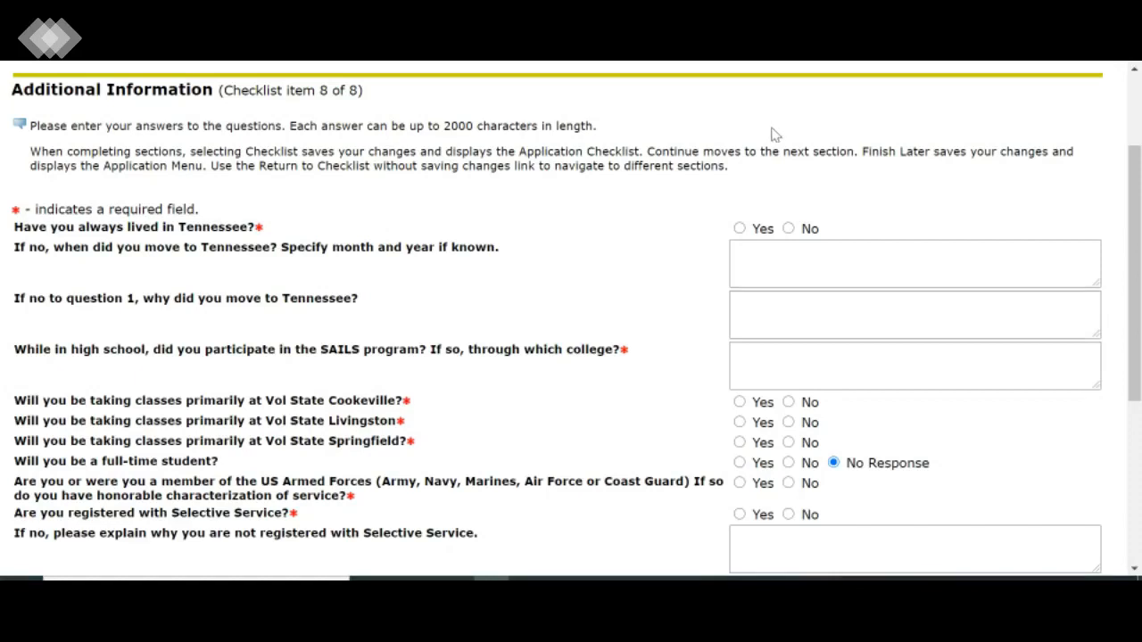
- Answer moved to Tennessee in 2019, No to campuses and armed forces, Yes to Selective Service
left_click(787, 229)
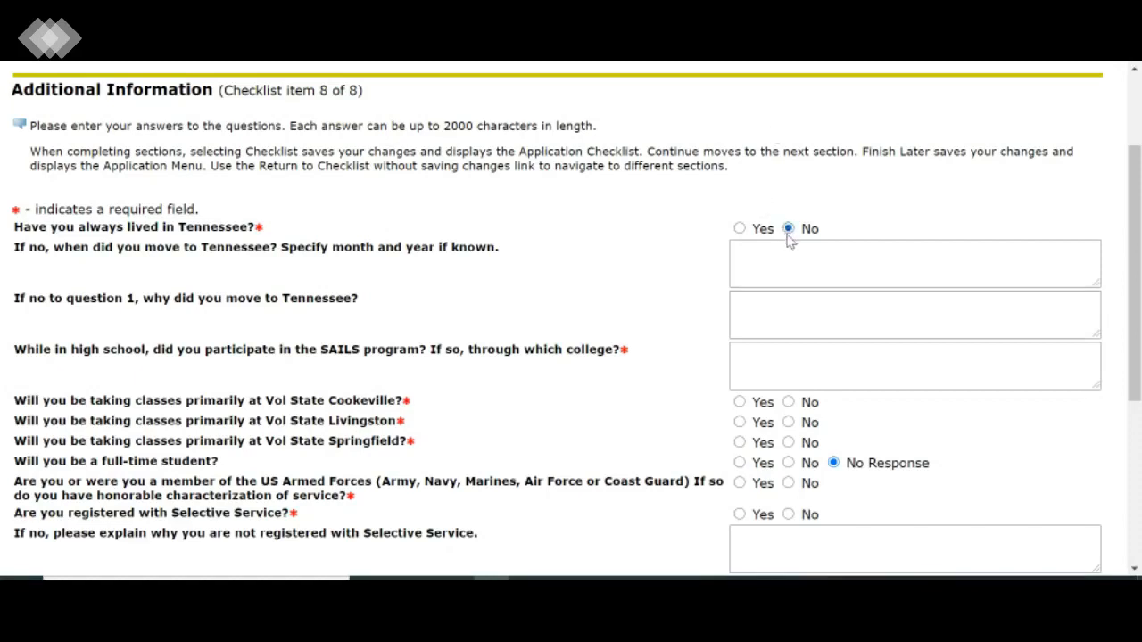
left_click(914, 263)
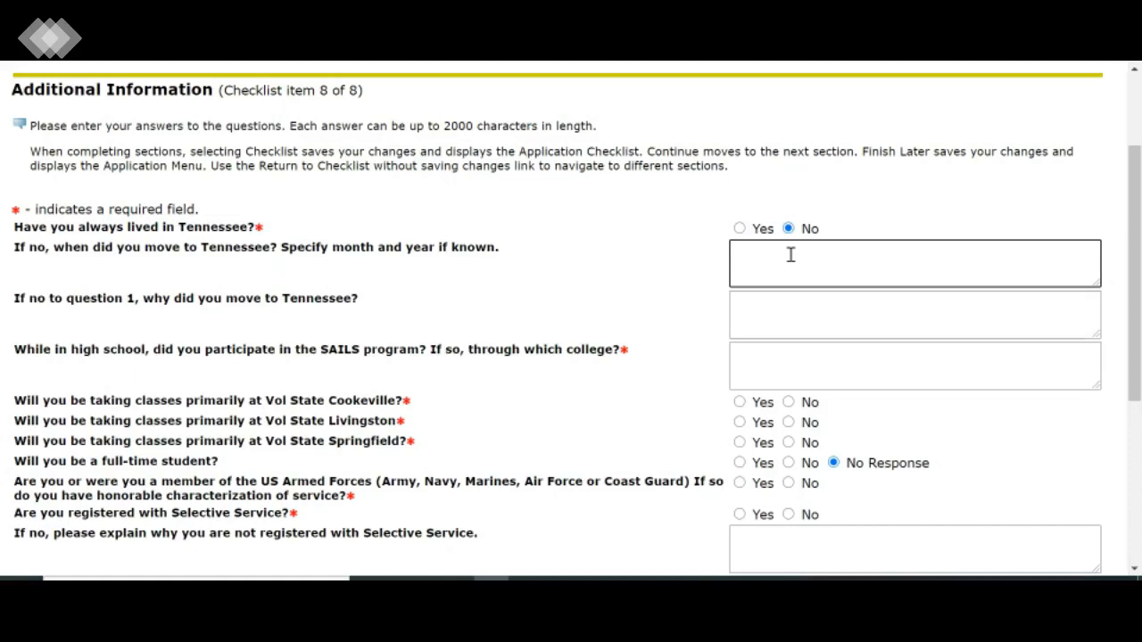
type("2019")
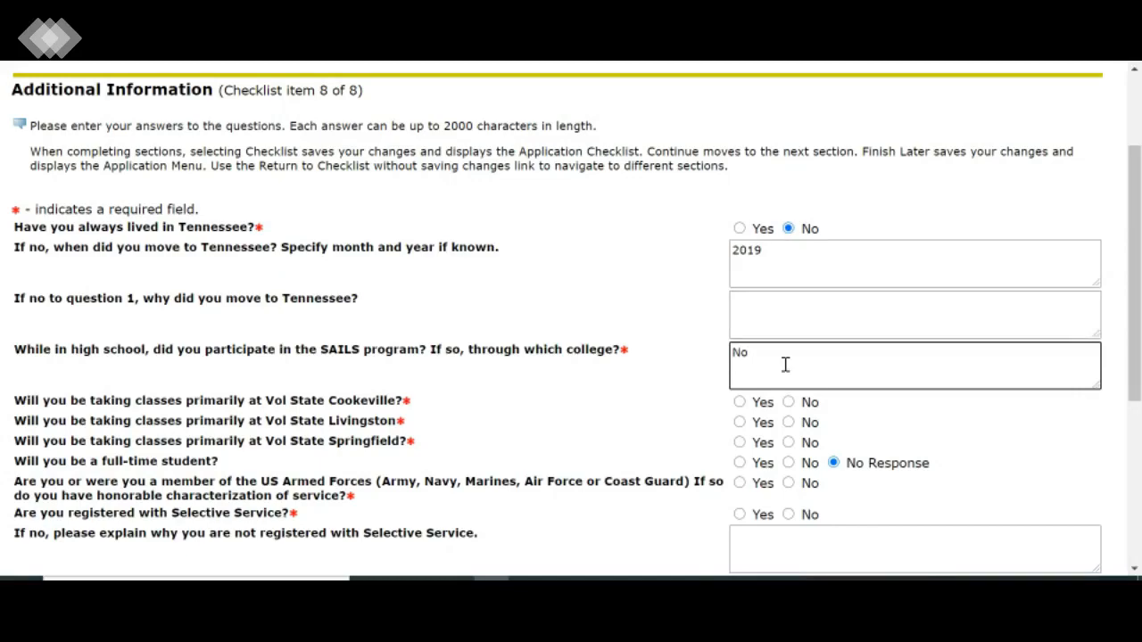
scroll("down", 3)
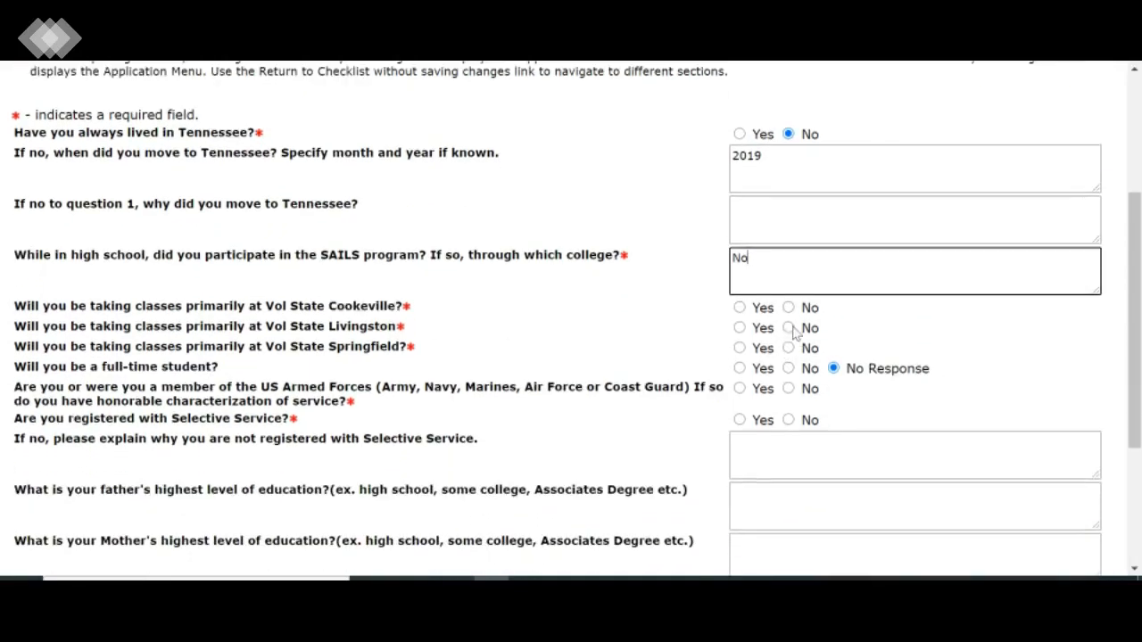
left_click(788, 307)
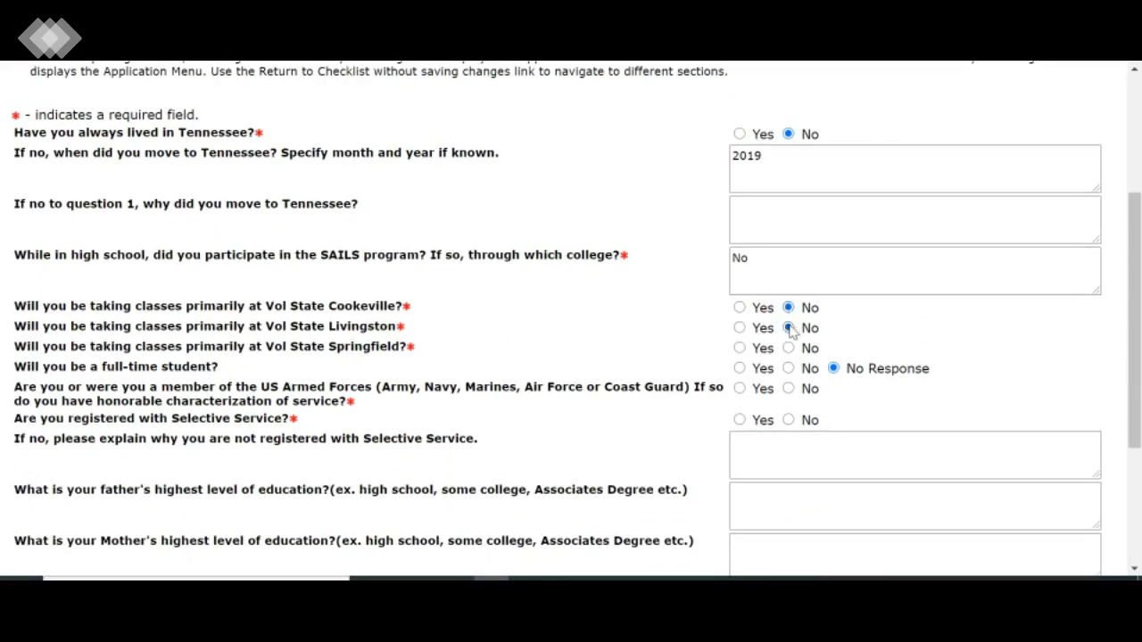
left_click(788, 327)
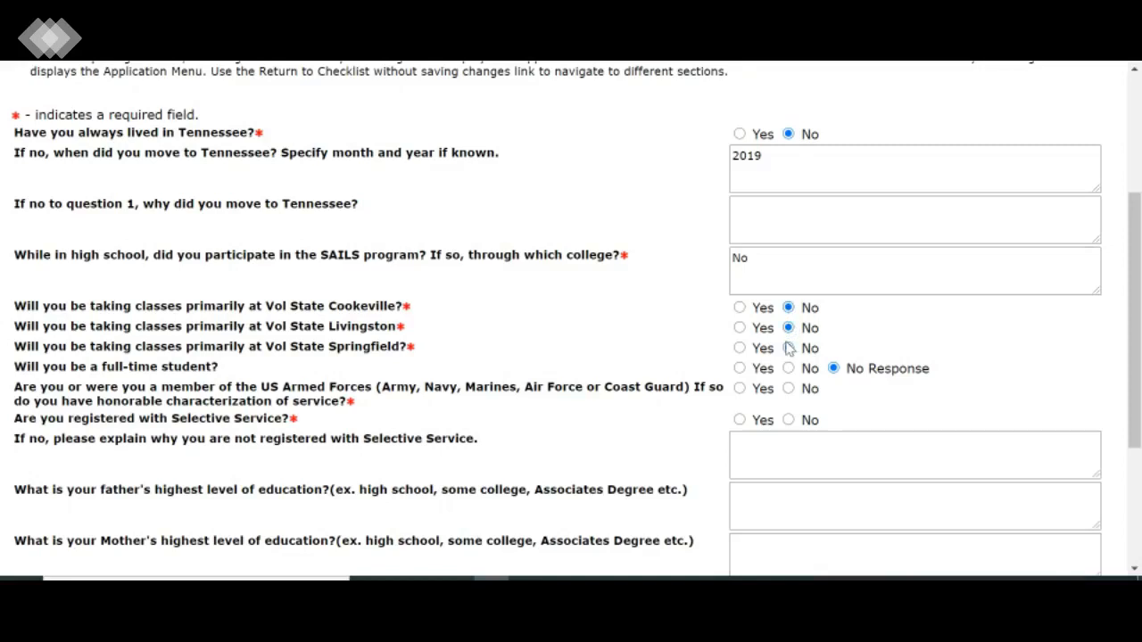
left_click(739, 369)
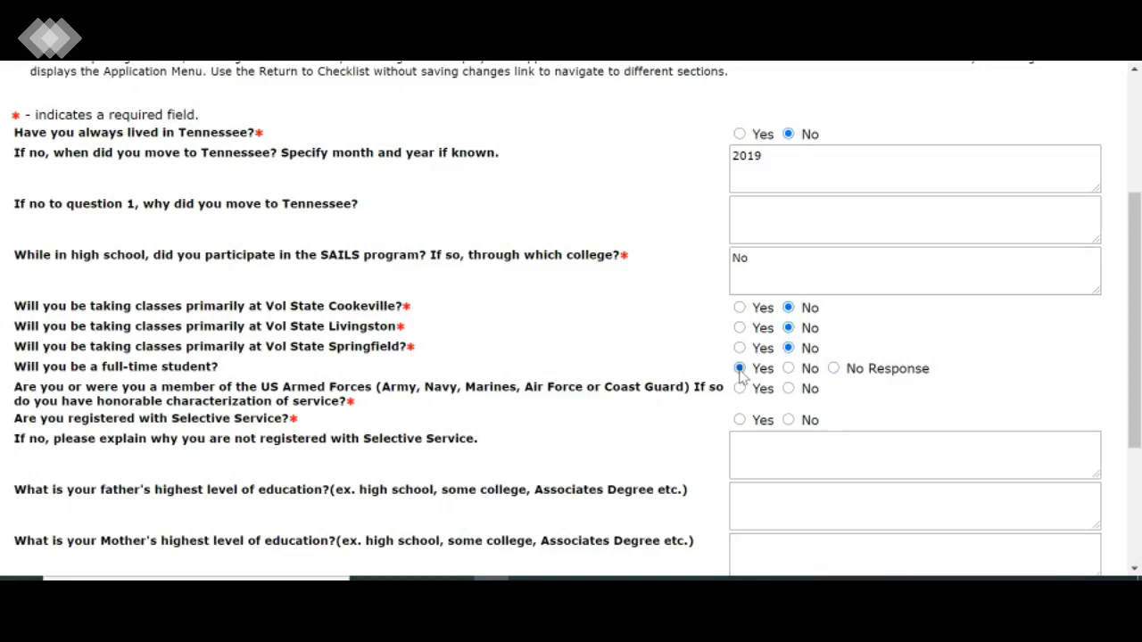
left_click(788, 388)
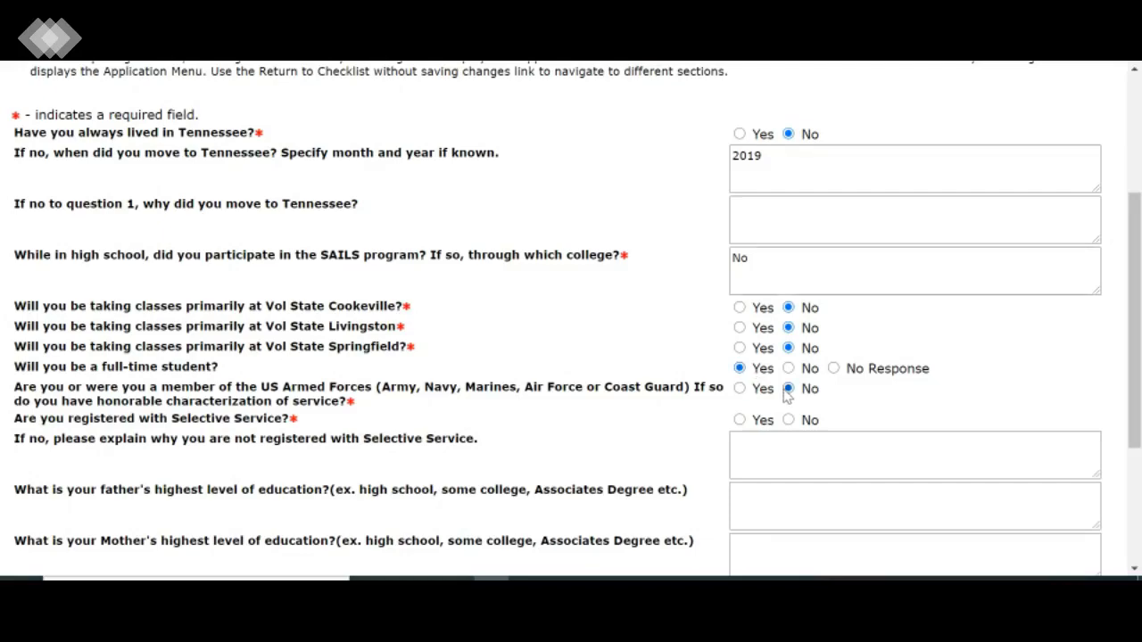
left_click(739, 419)
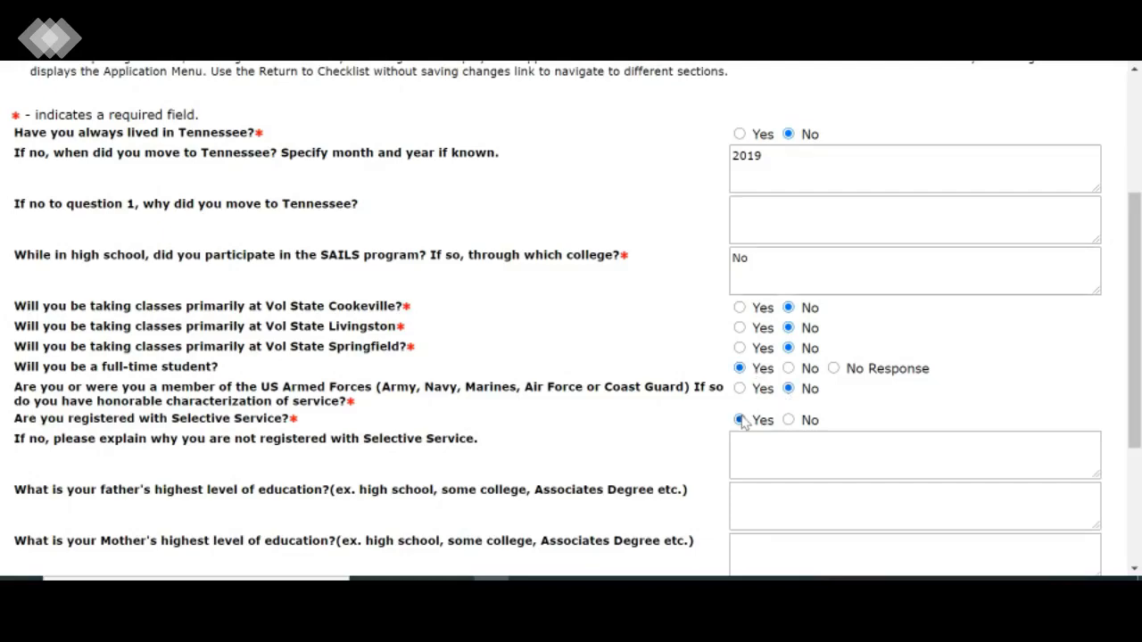
- Enter father's education 'High S', mother's 'Masters', and mark the application complete
scroll("down", 3)
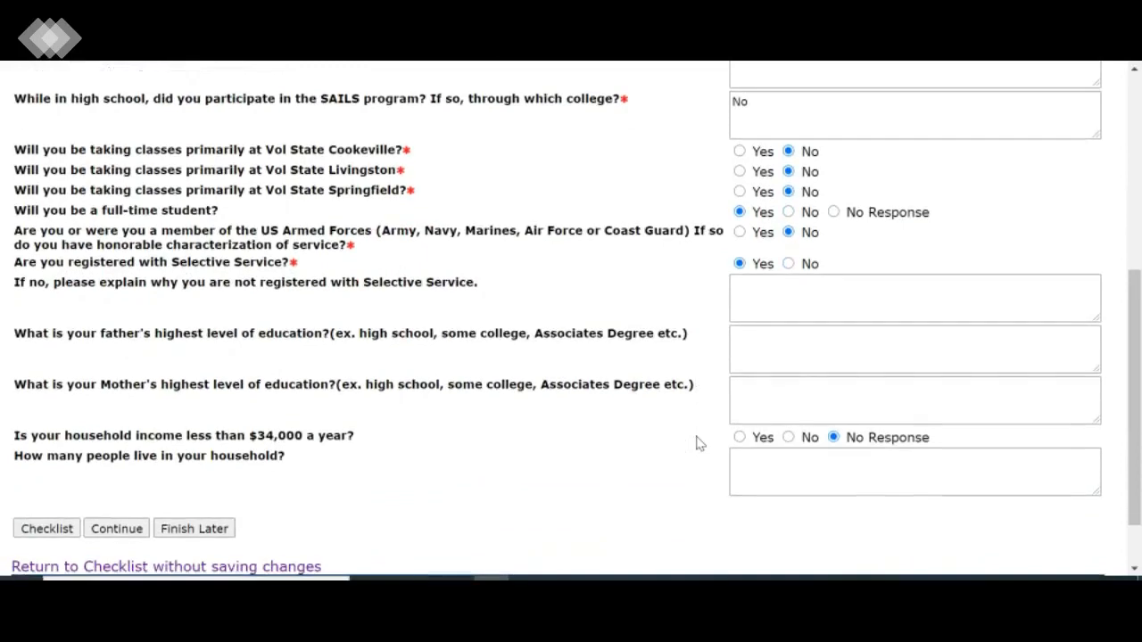
type("High S")
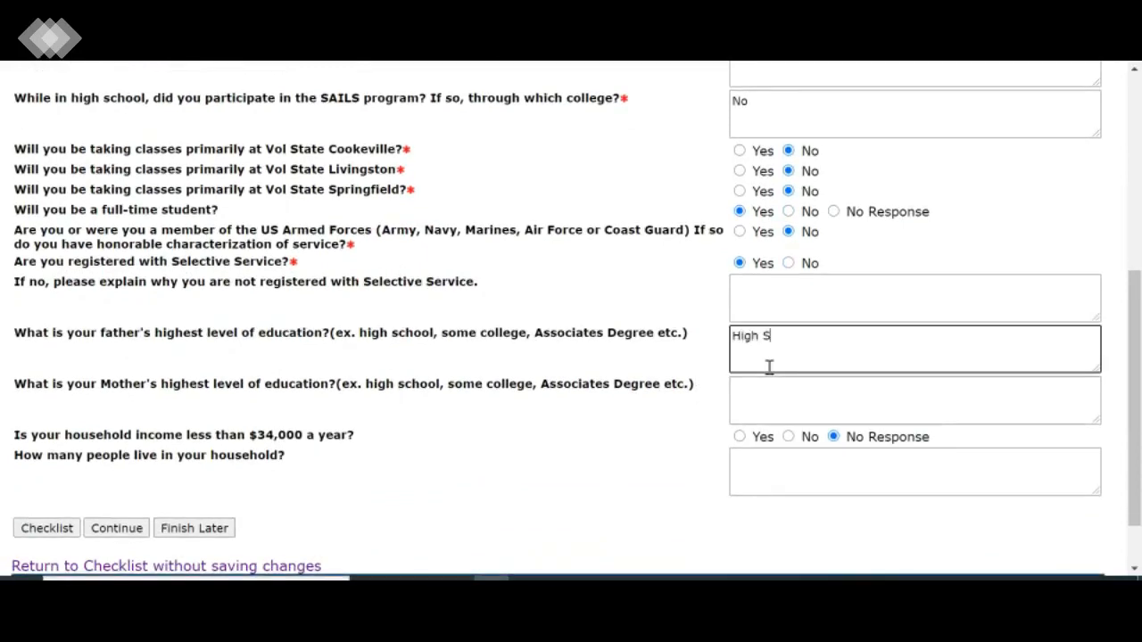
type("Mas")
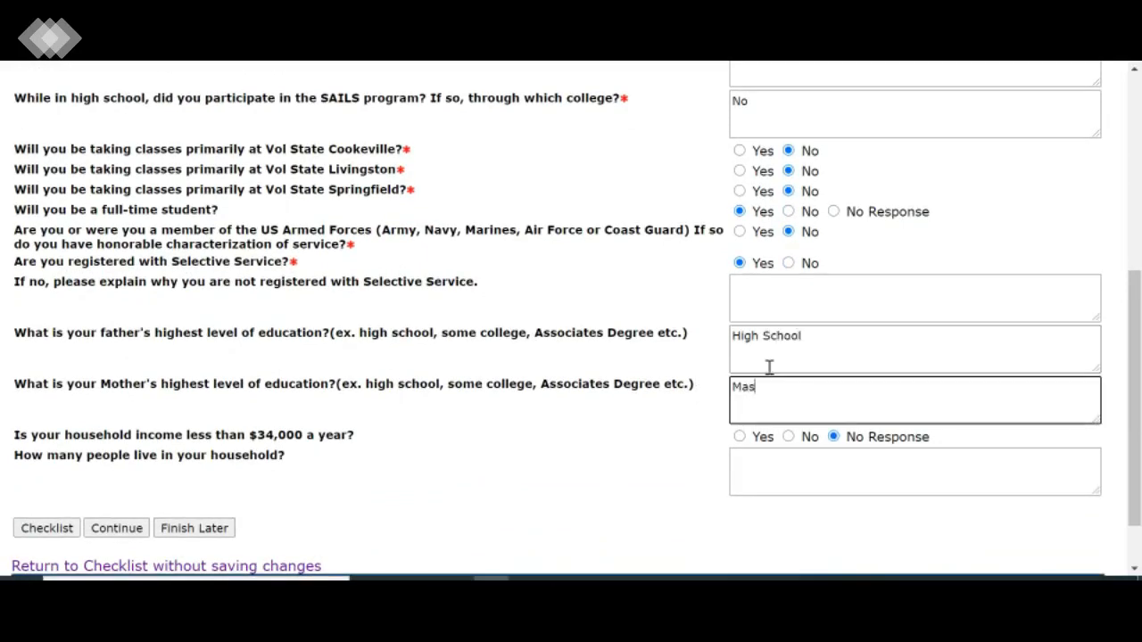
type("ters")
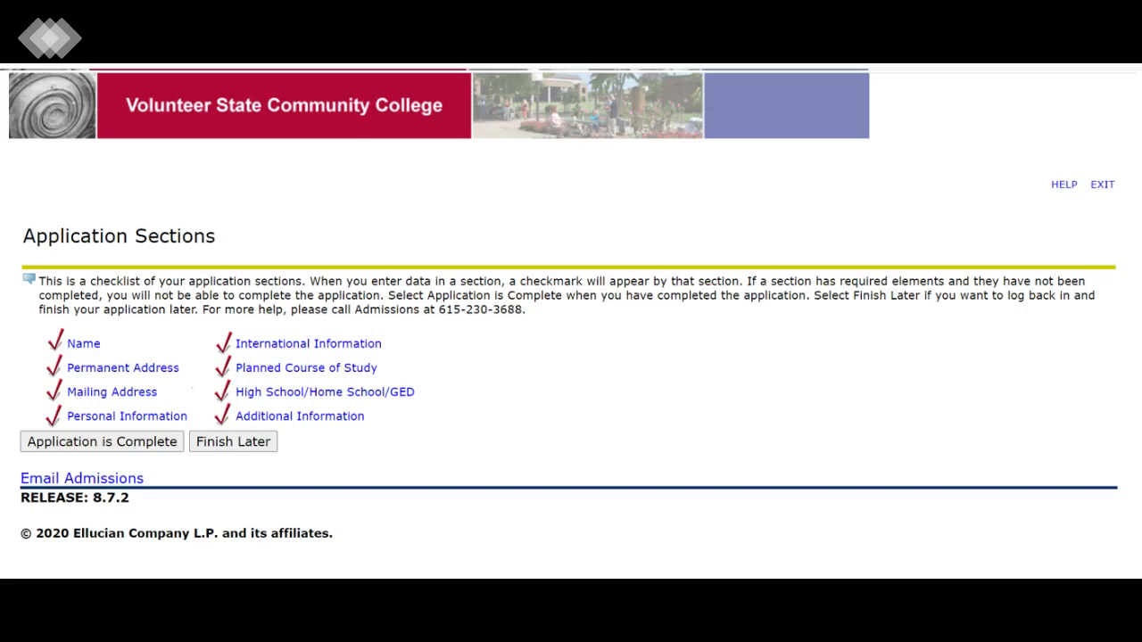
left_click(101, 442)
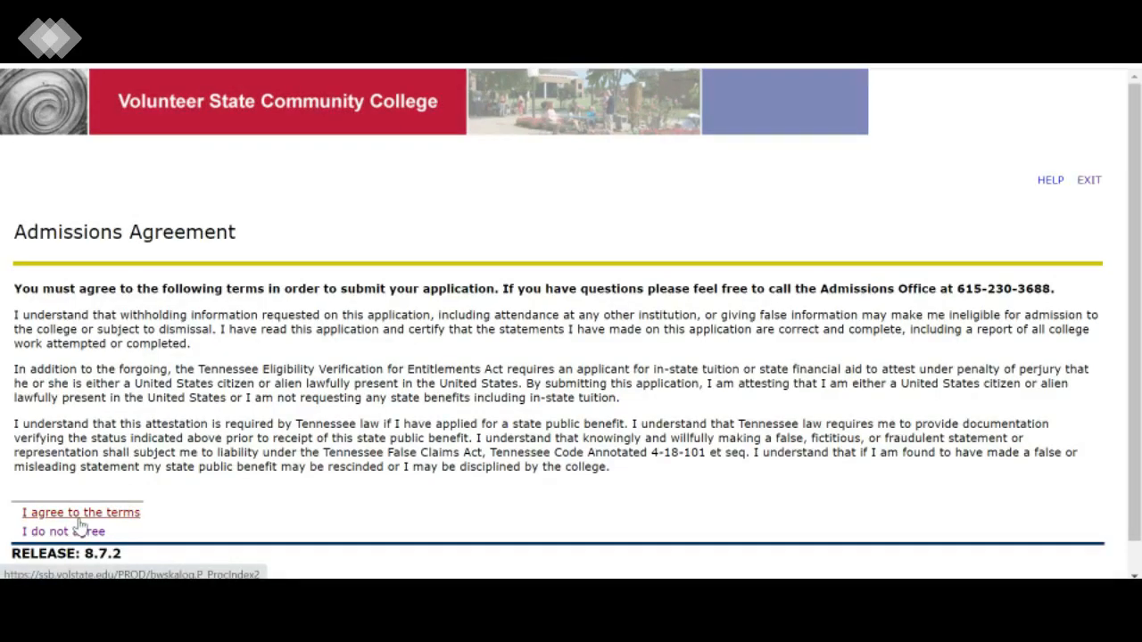
- Agree to the admissions terms and scroll through the Application Submitted checklist page
left_click(80, 512)
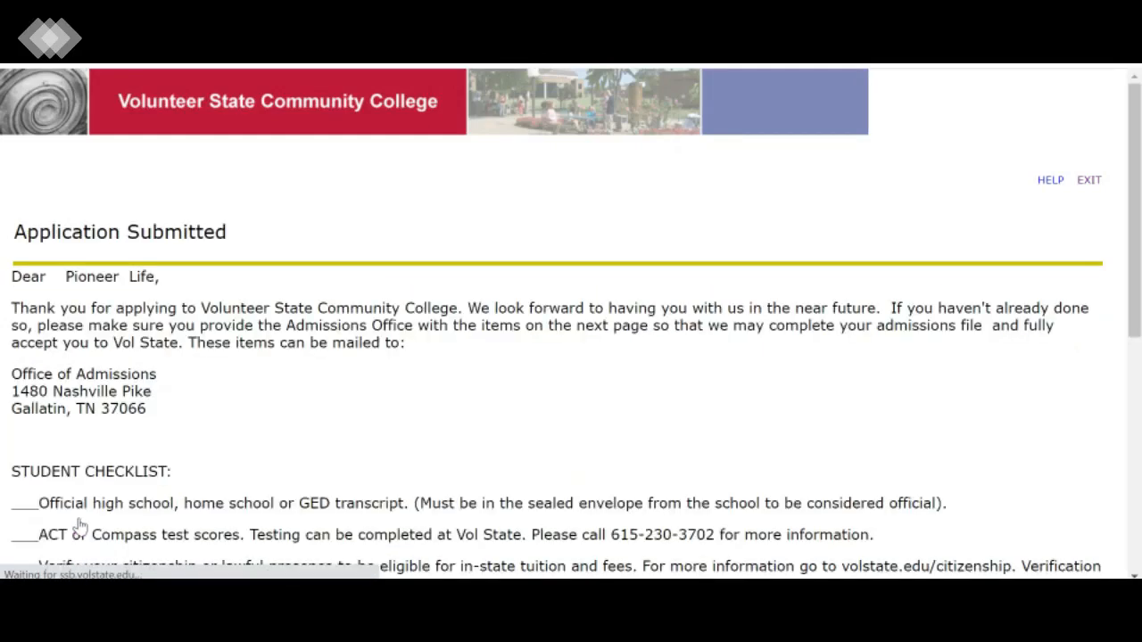
mouse_move(245, 248)
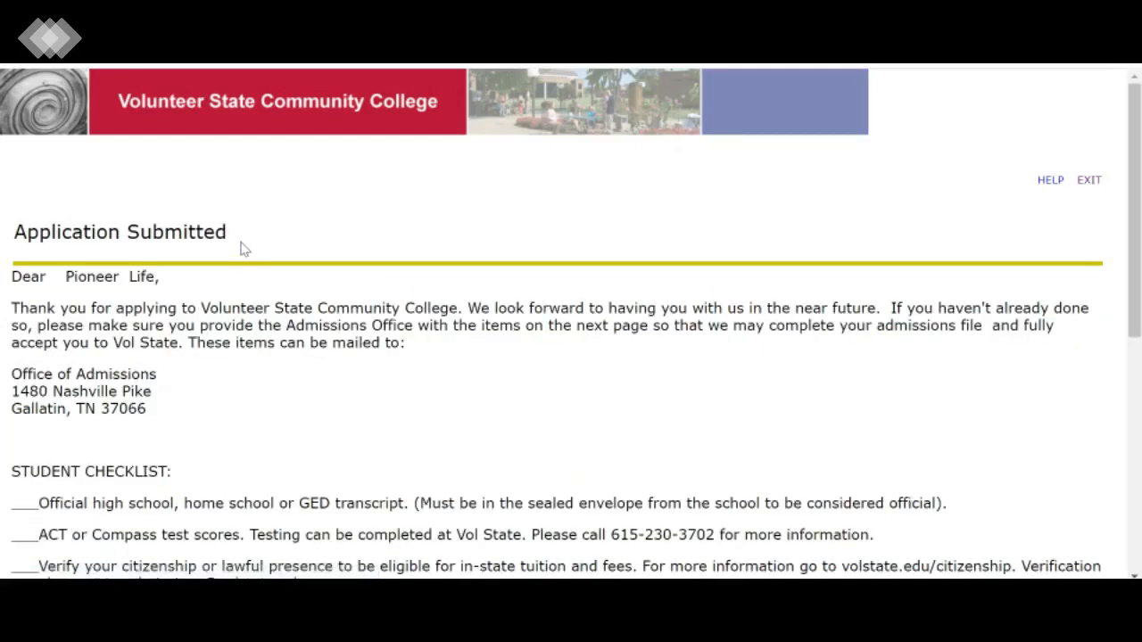
scroll("down", 3)
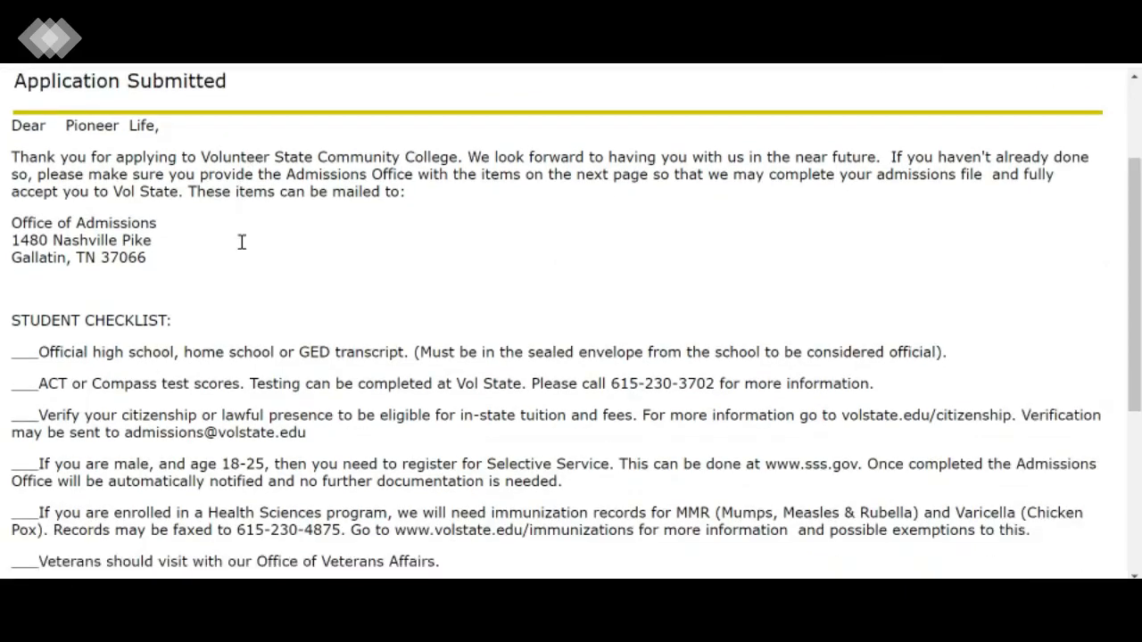
scroll("down", 3)
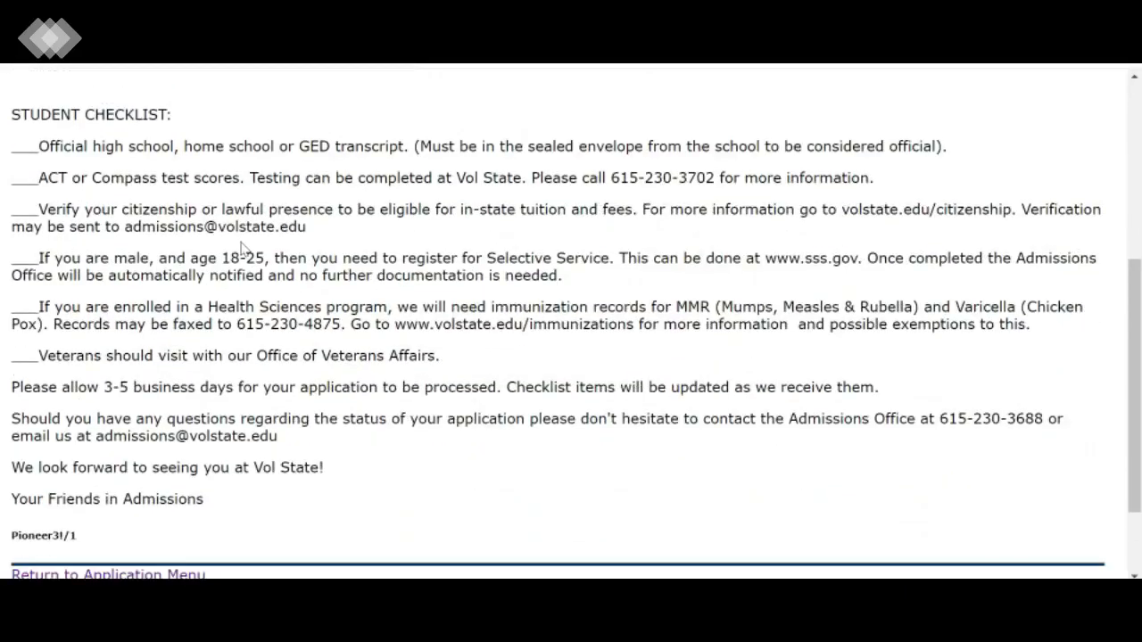
scroll("down", 3)
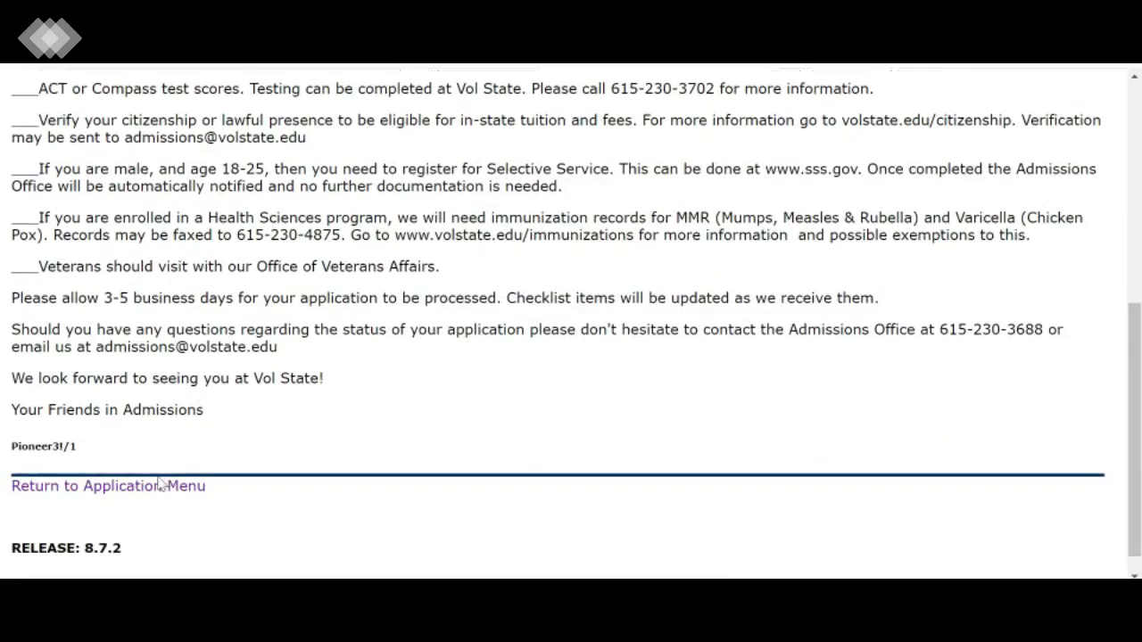